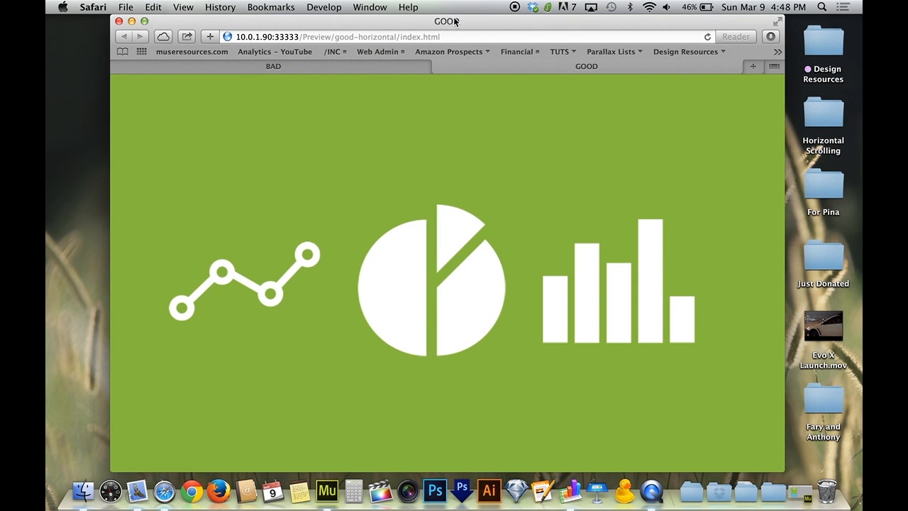
Switch to the BAD preview and scroll it sideways and down.
scroll("right", 3)
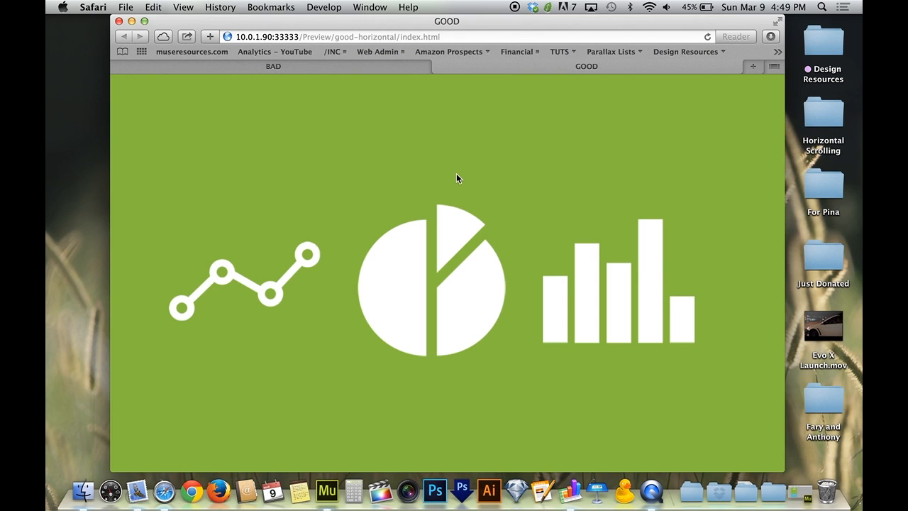
left_click(274, 66)
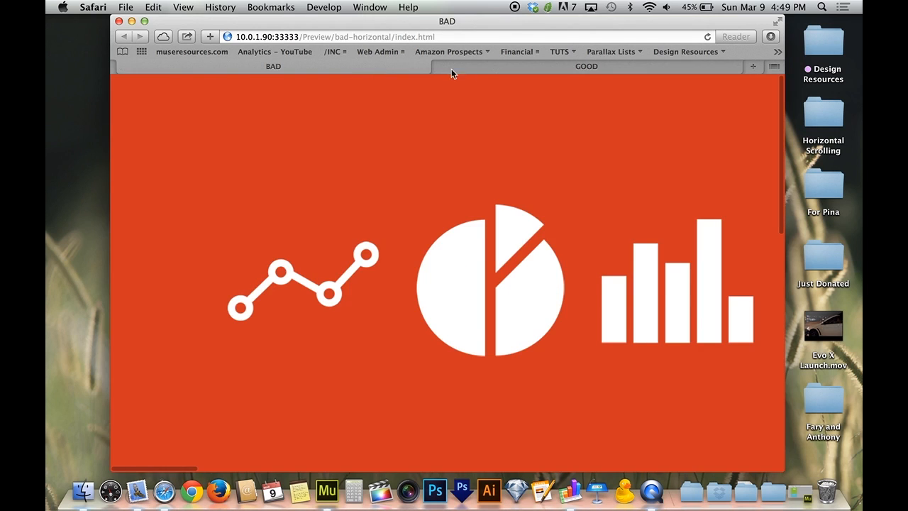
left_click(586, 66)
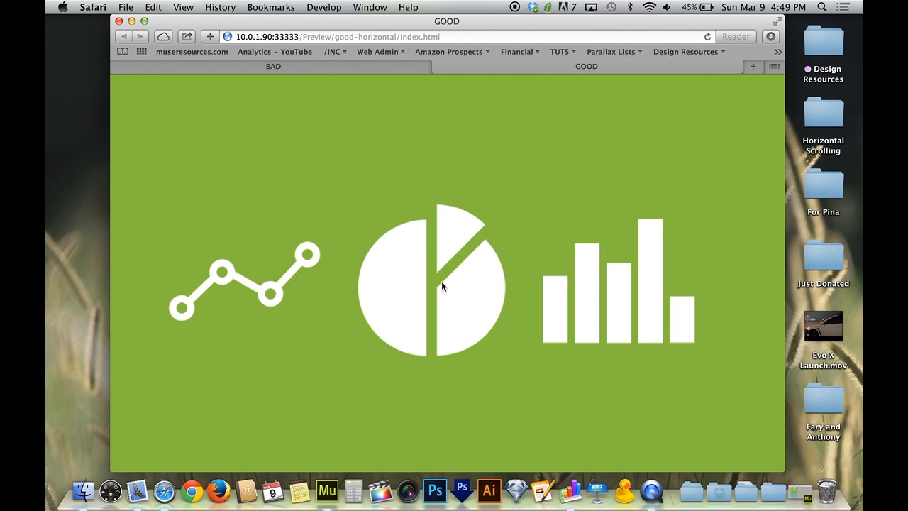
mouse_move(442, 247)
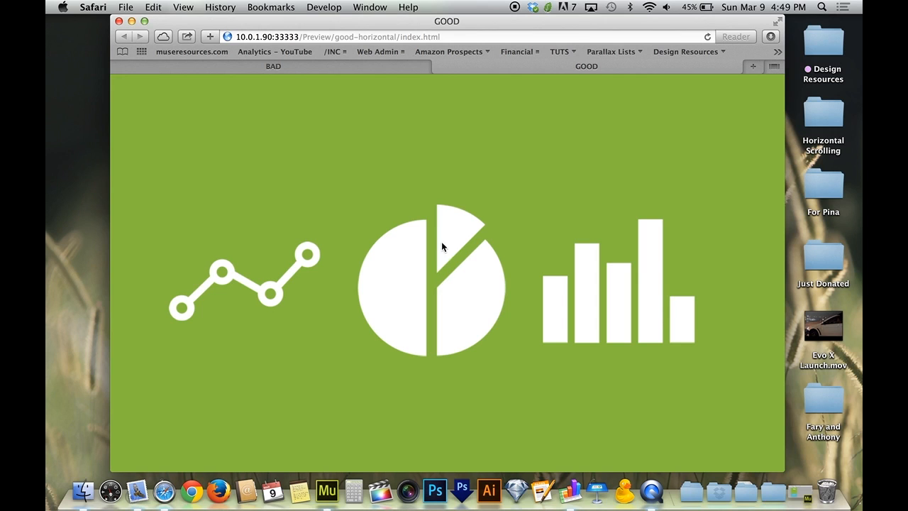
left_click(273, 66)
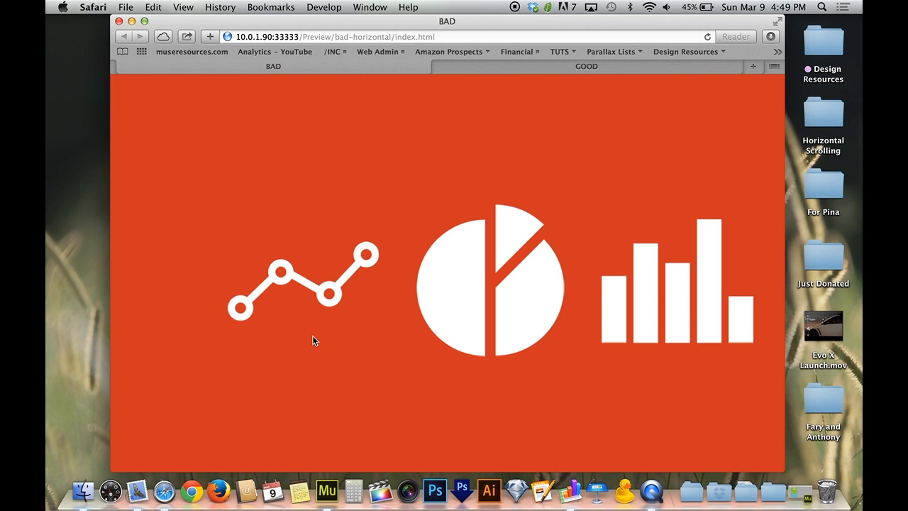
scroll("right", 3)
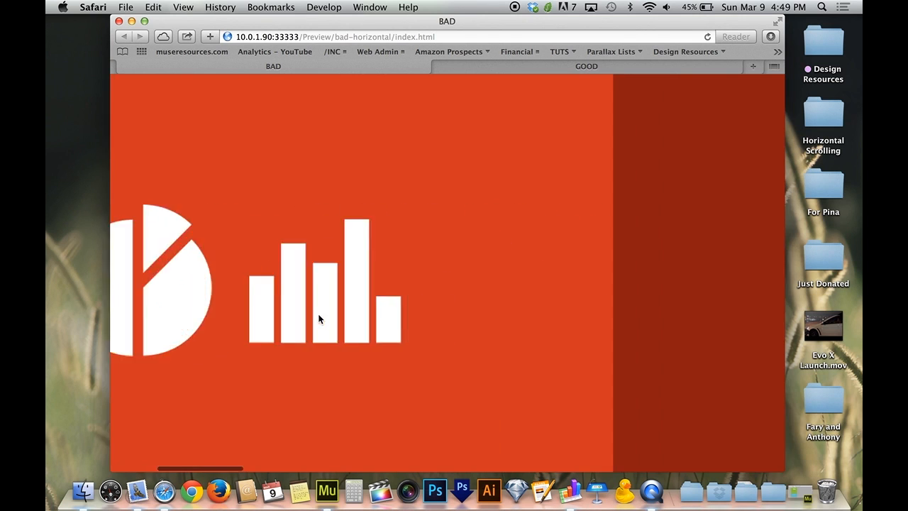
scroll("right", 3)
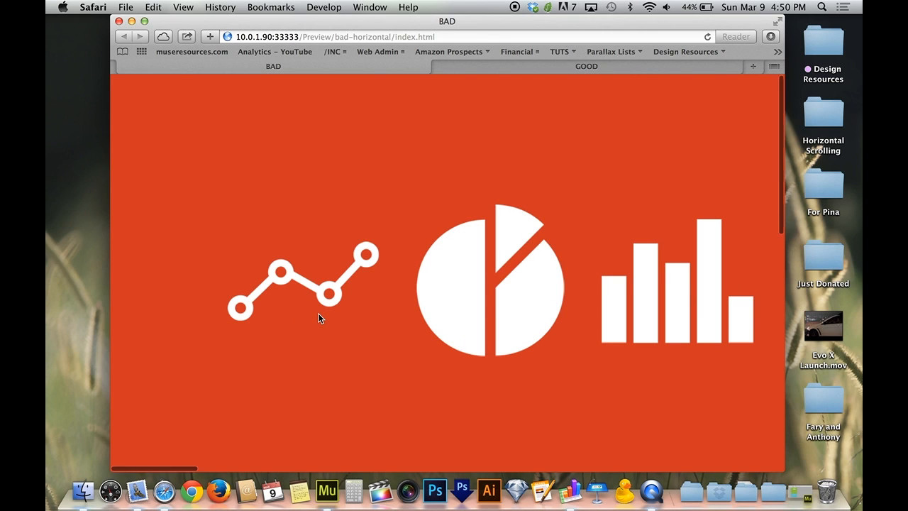
scroll("down", 3)
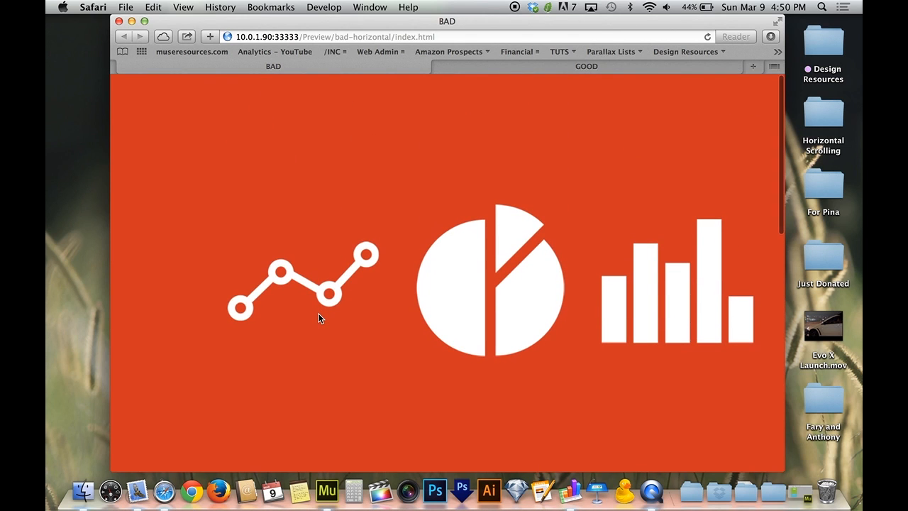
scroll("down", 3)
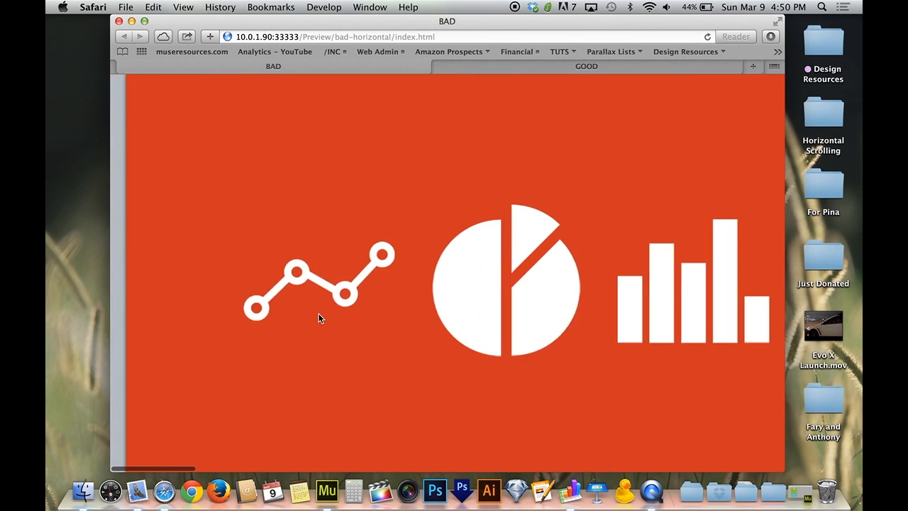
Switch to the GOOD preview and scroll and drag it horizontally to compare.
left_click(586, 66)
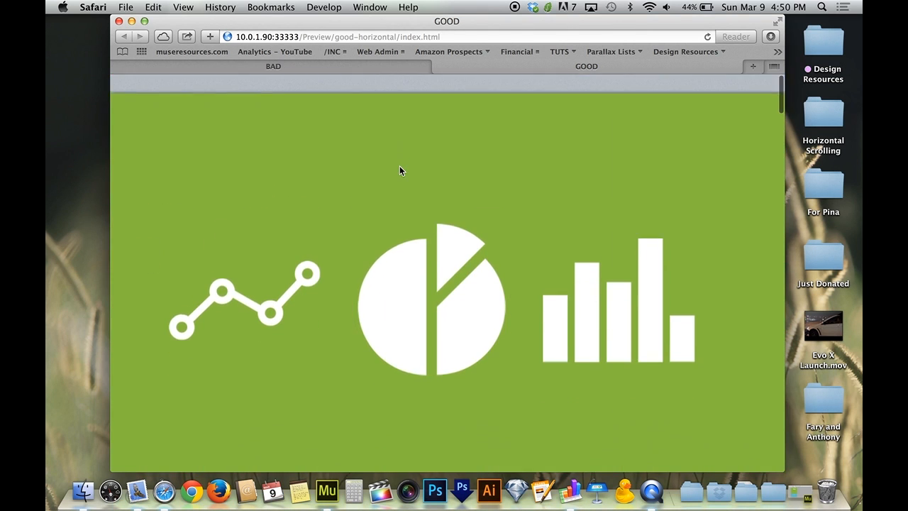
scroll("down", 3)
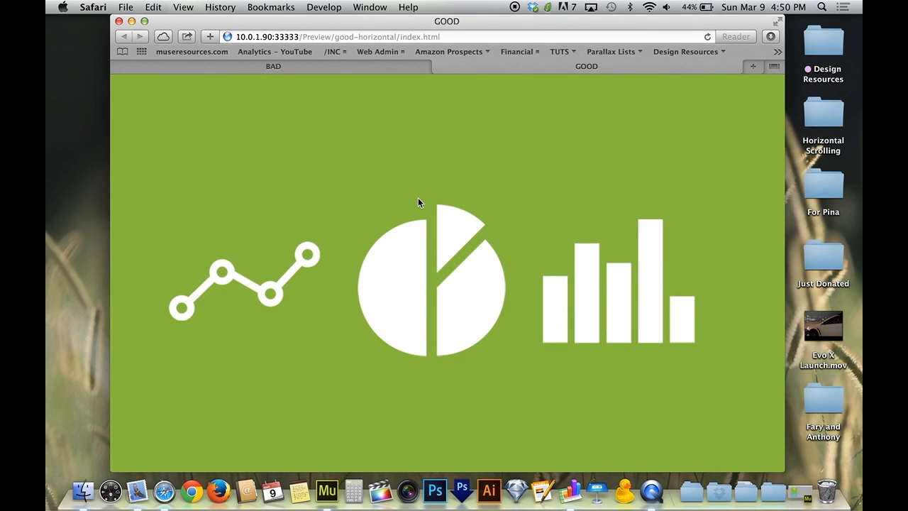
scroll("right", 3)
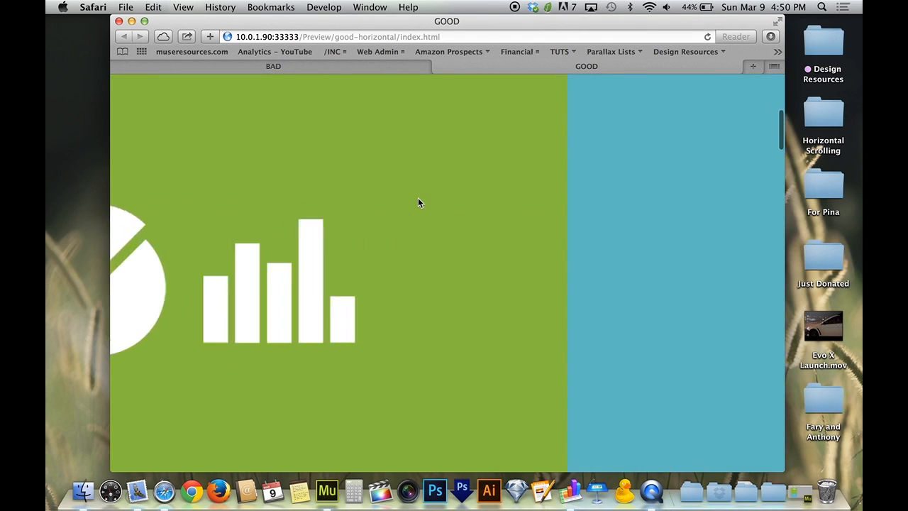
scroll("right", 3)
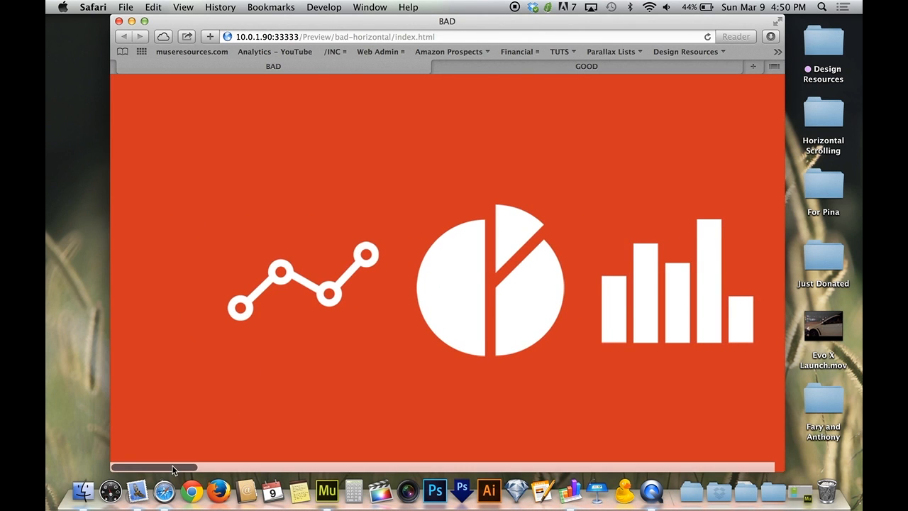
left_click_drag(173, 467, 231, 467)
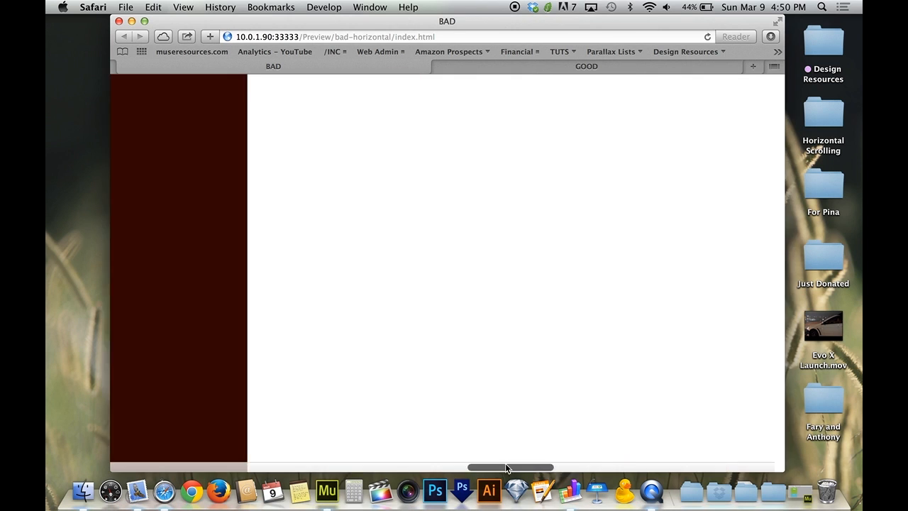
left_click_drag(509, 467, 152, 467)
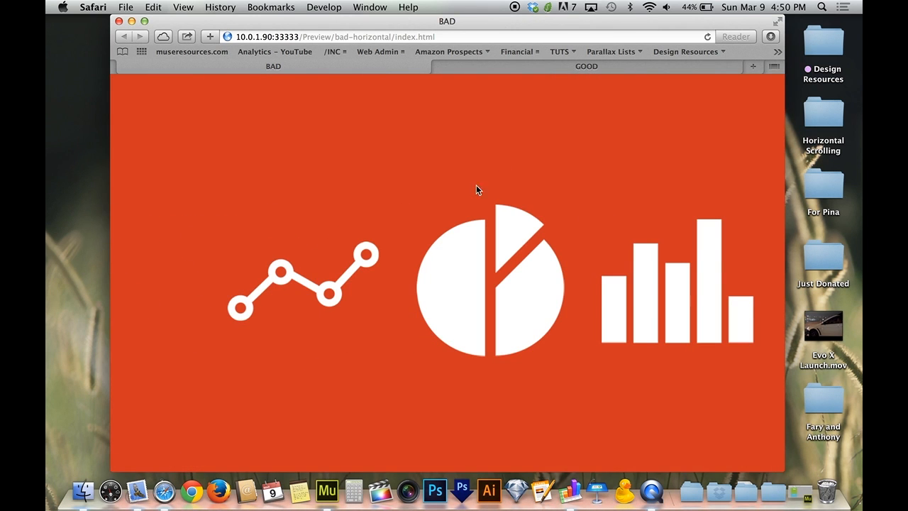
Switch over to the Muse project showing the GOOD page's green and blue sections.
left_click(586, 66)
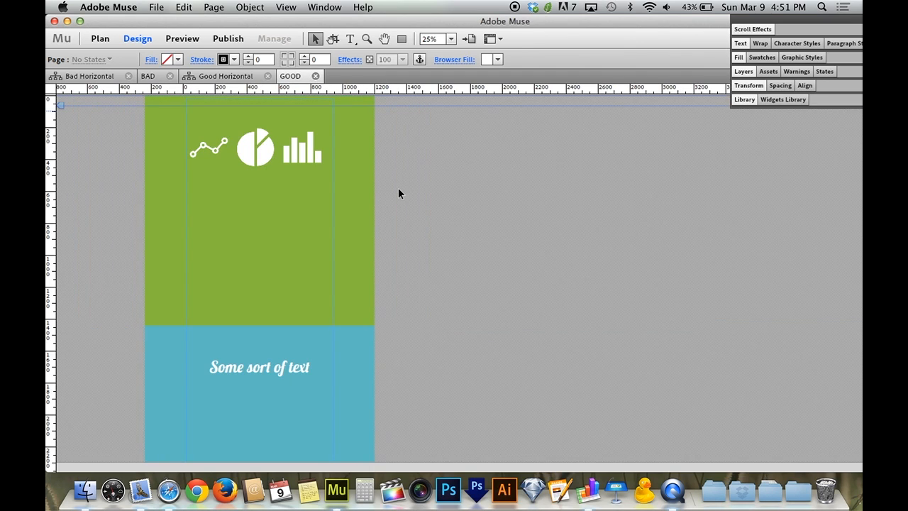
scroll("down", 3)
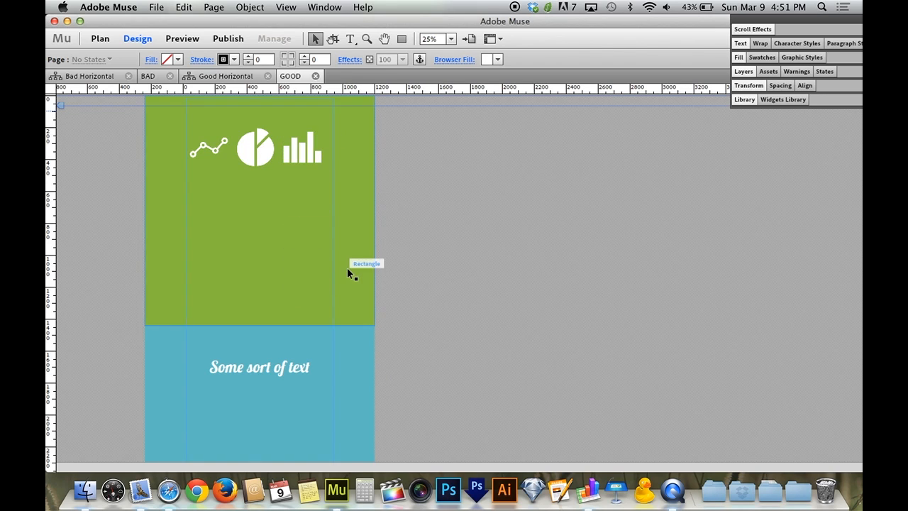
left_click(259, 366)
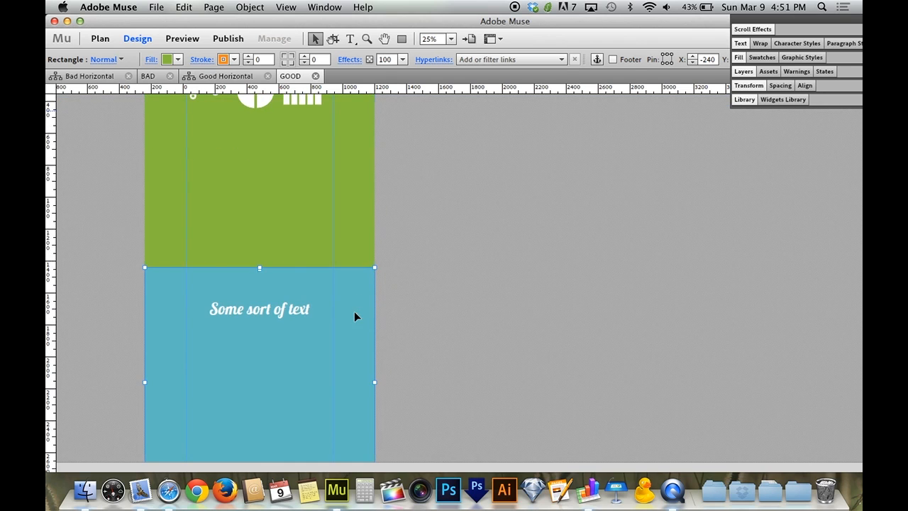
scroll("down", 3)
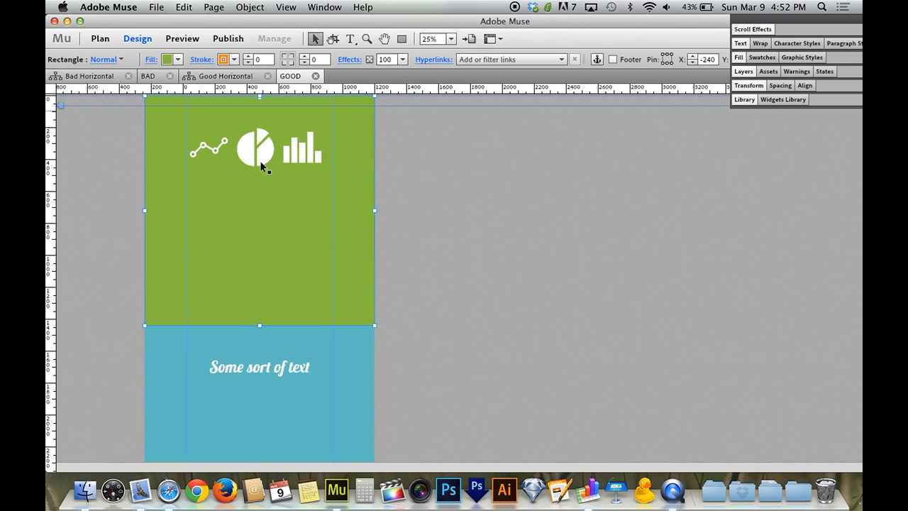
mouse_move(303, 204)
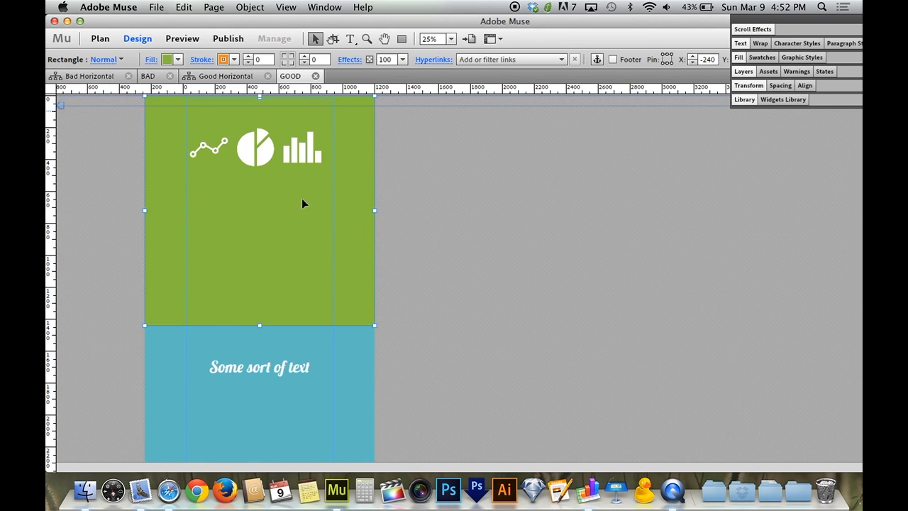
mouse_move(336, 282)
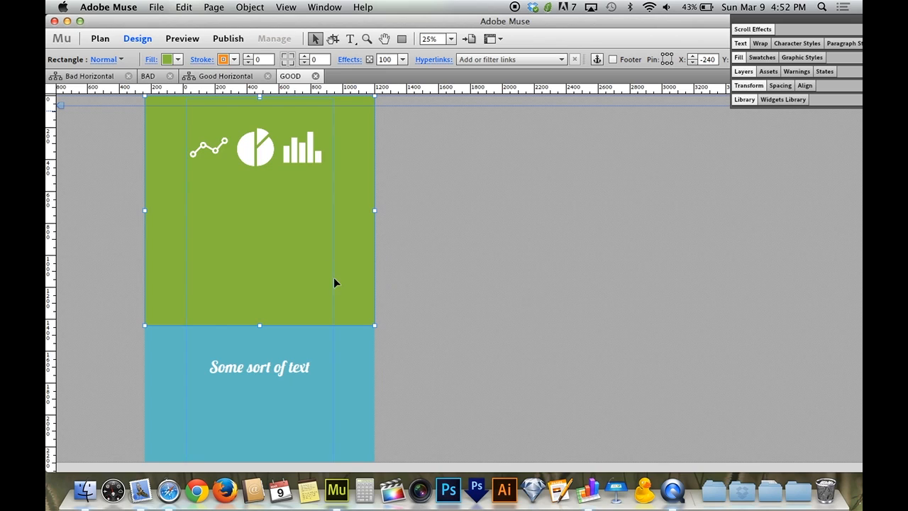
mouse_move(260, 327)
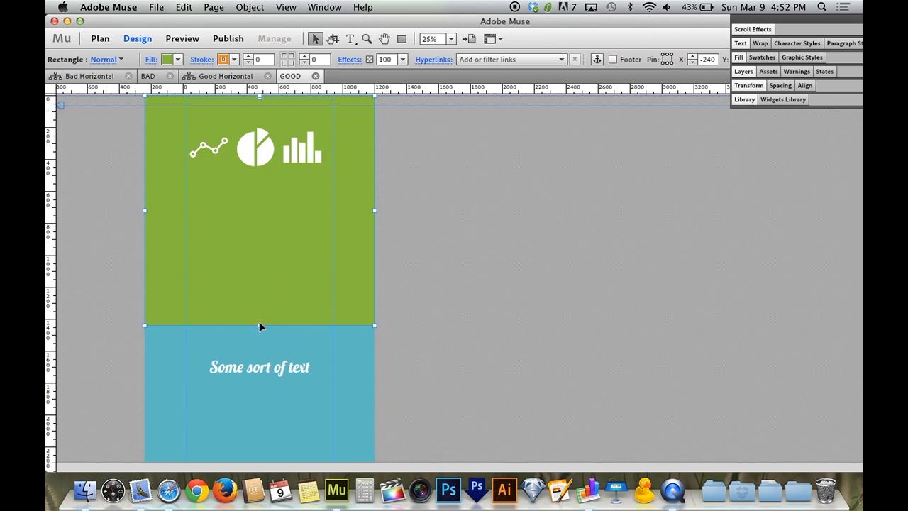
mouse_move(260, 327)
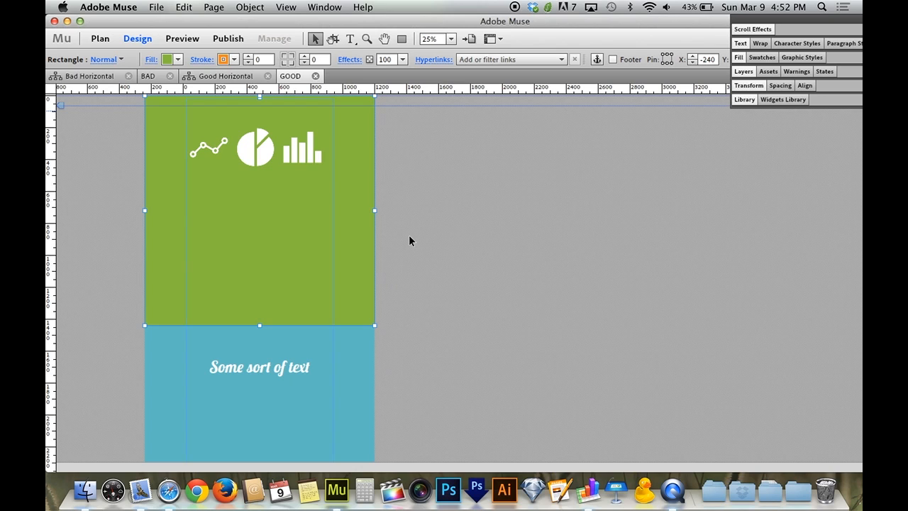
Clear the selection, select and deselect the green background, then scroll down the page.
left_click(409, 242)
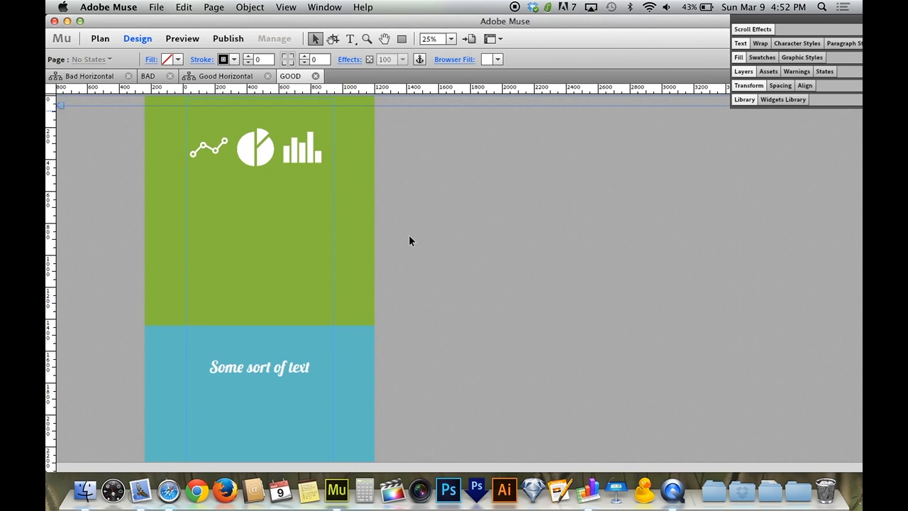
mouse_move(363, 234)
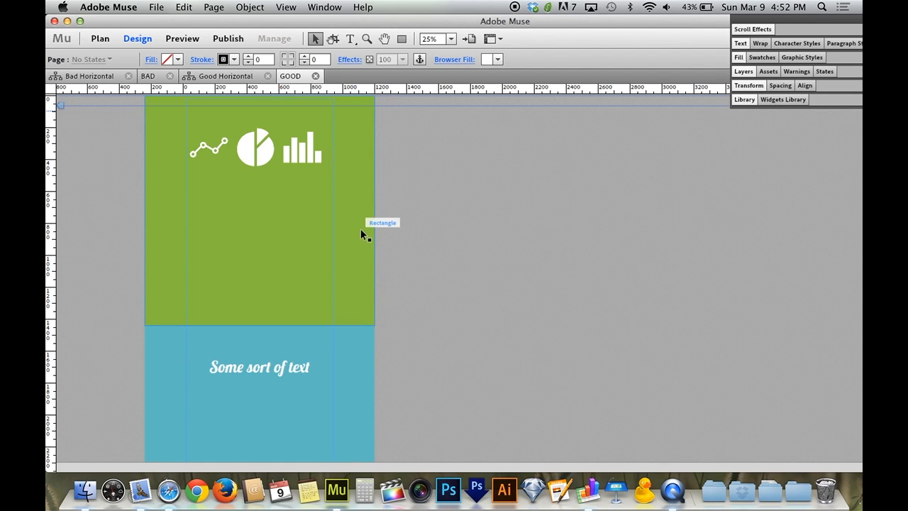
left_click(259, 213)
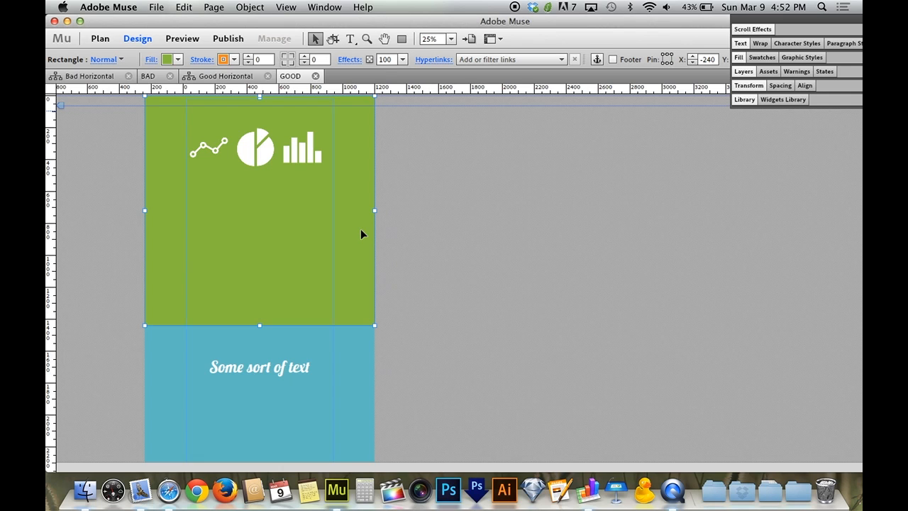
left_click(337, 318)
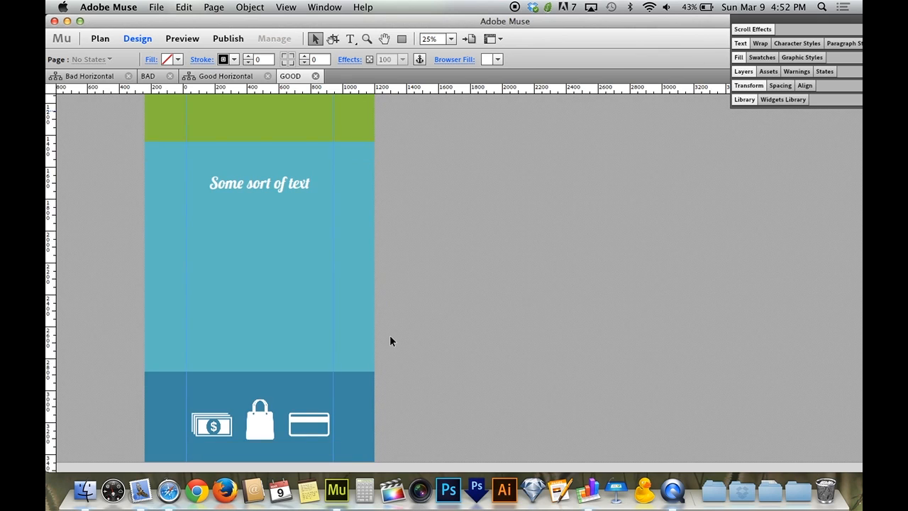
scroll("down", 3)
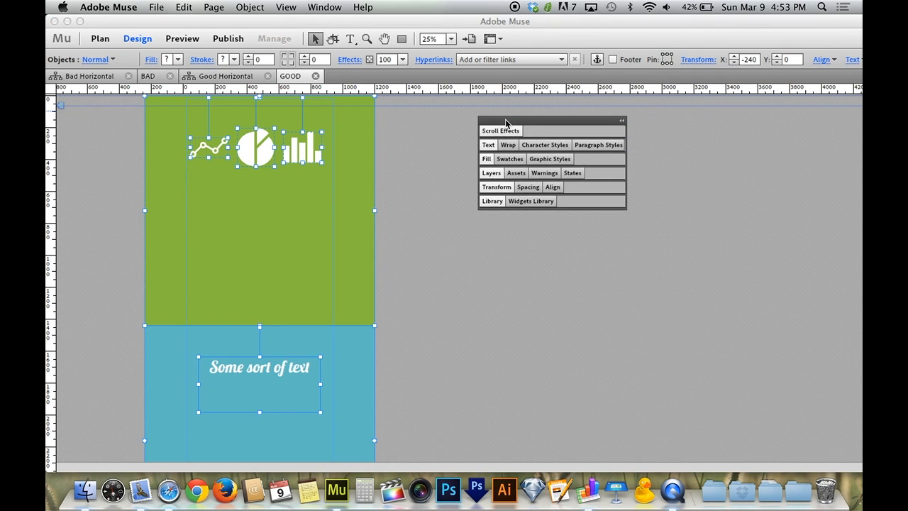
Open the Scroll Effects motion settings and edit the initial horizontal speed field.
left_click(501, 131)
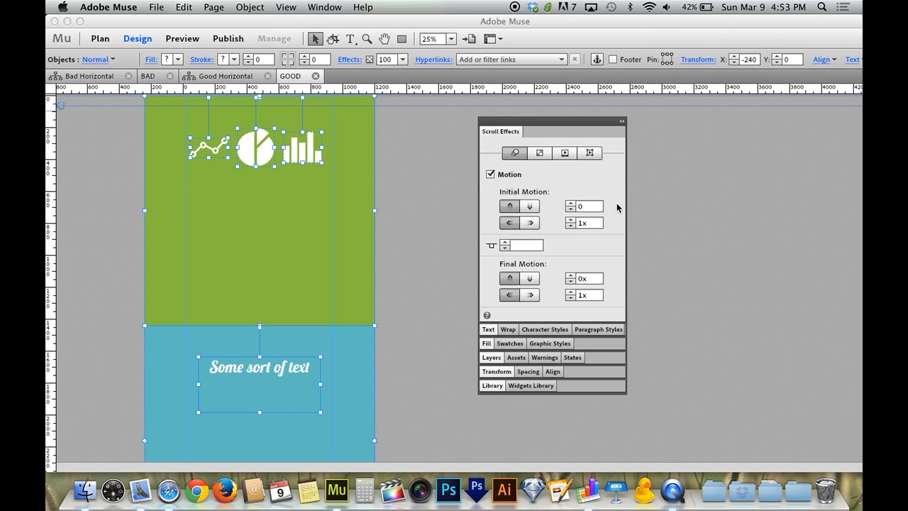
left_click(583, 222)
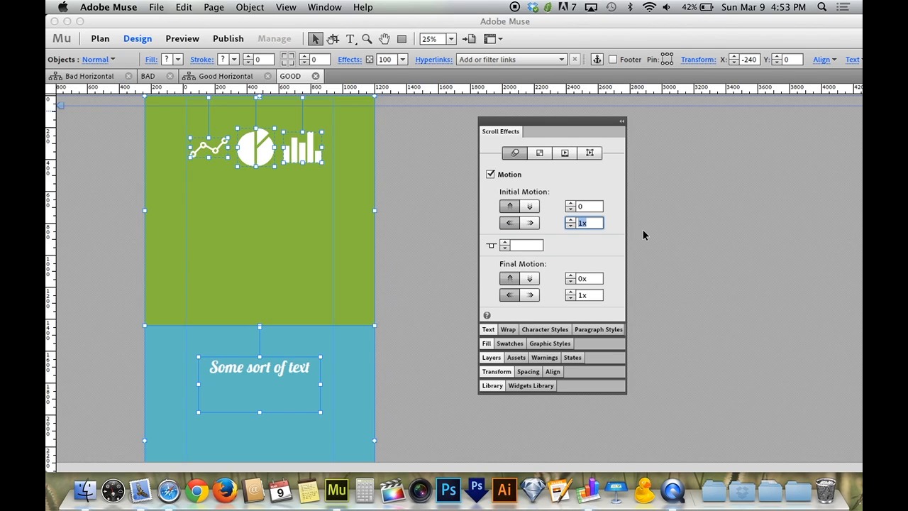
mouse_move(630, 232)
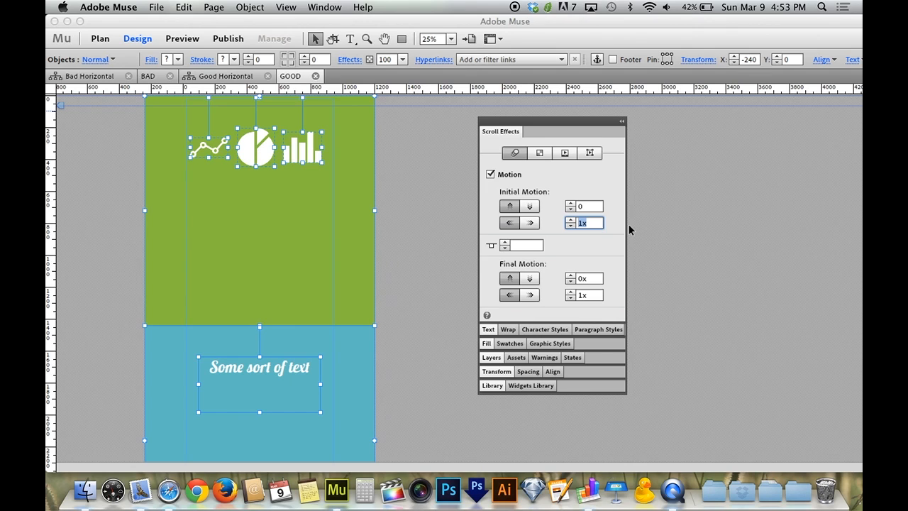
mouse_move(588, 223)
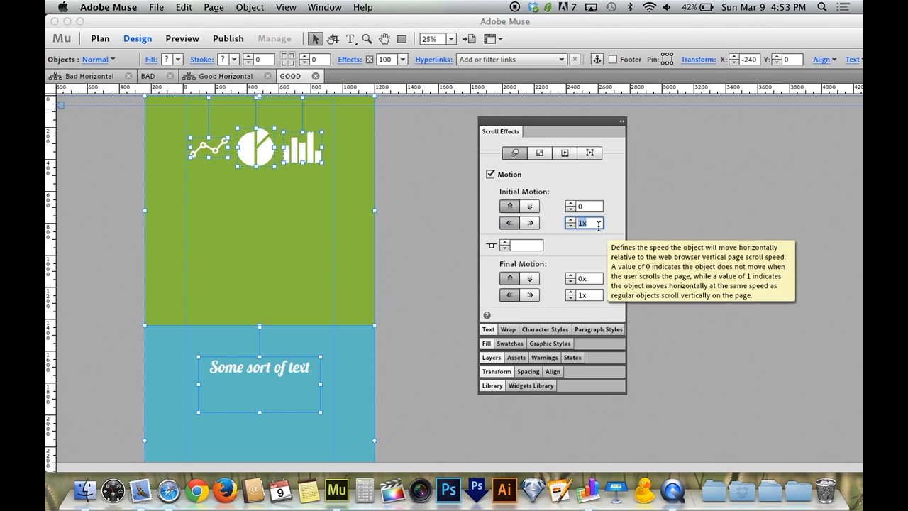
mouse_move(622, 257)
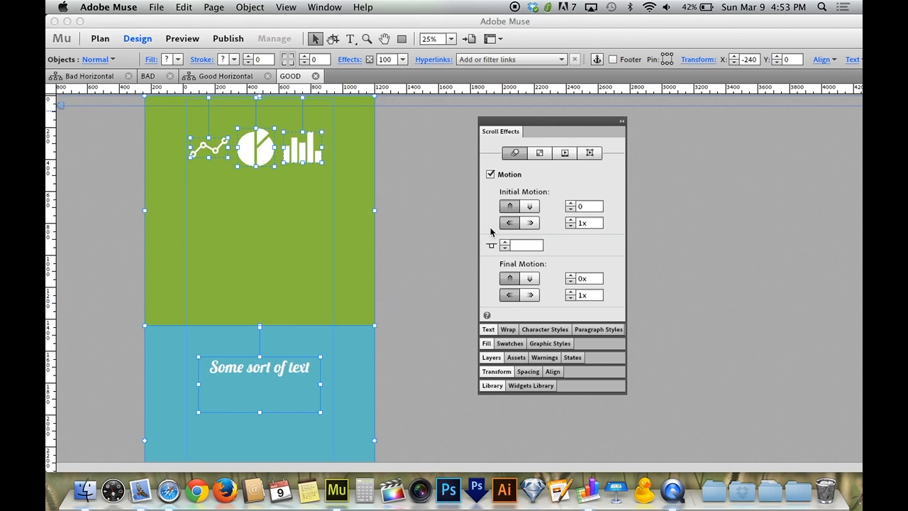
Enter 0 as the key position, move the panel aside, and focus the green section.
left_click(584, 222)
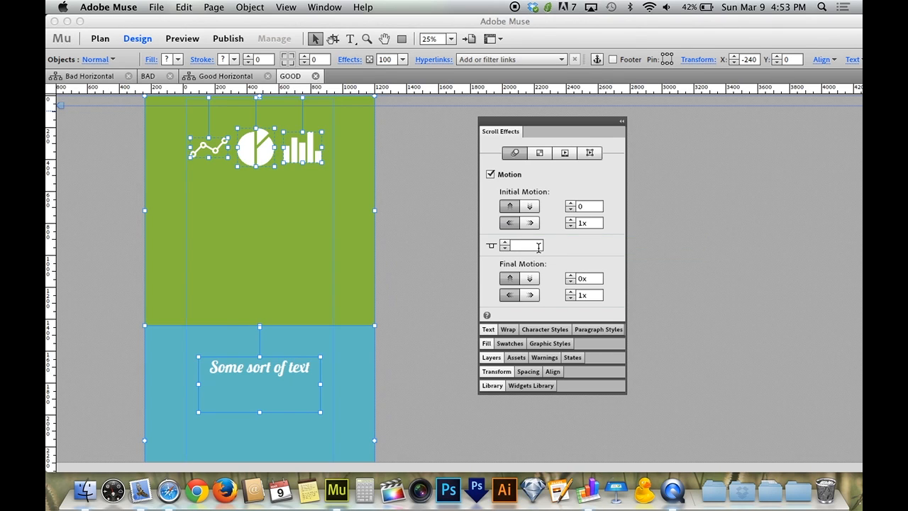
left_click(523, 246)
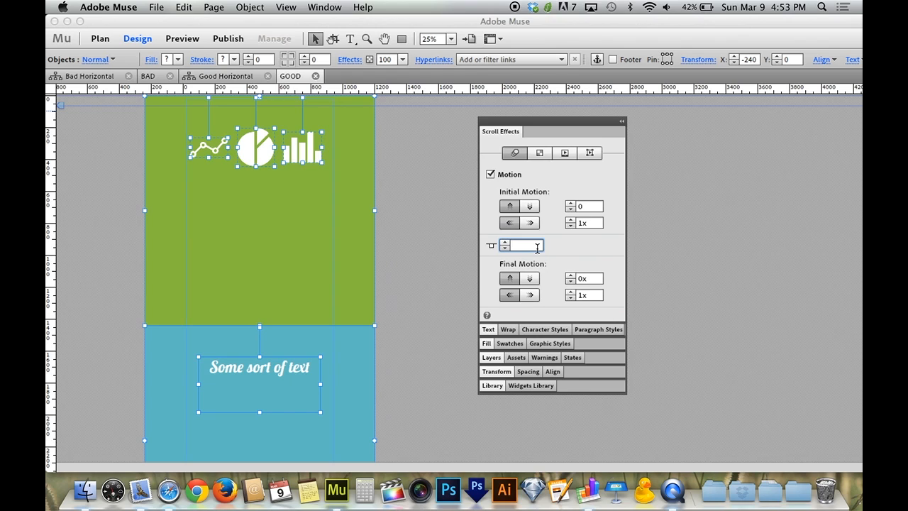
mouse_move(523, 244)
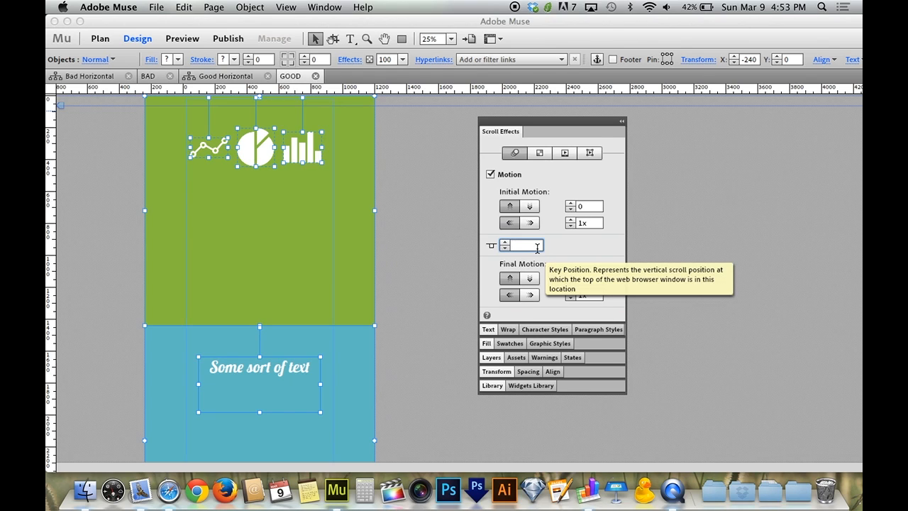
type("0x")
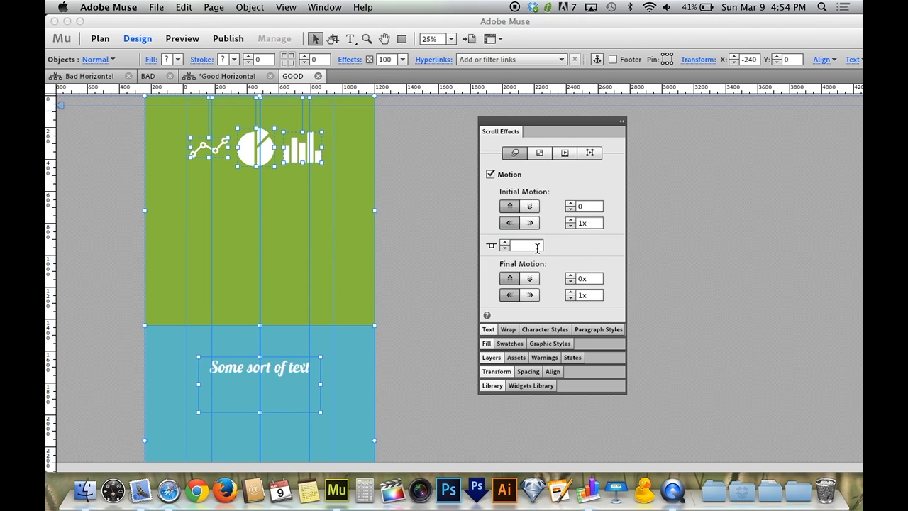
left_click(525, 245)
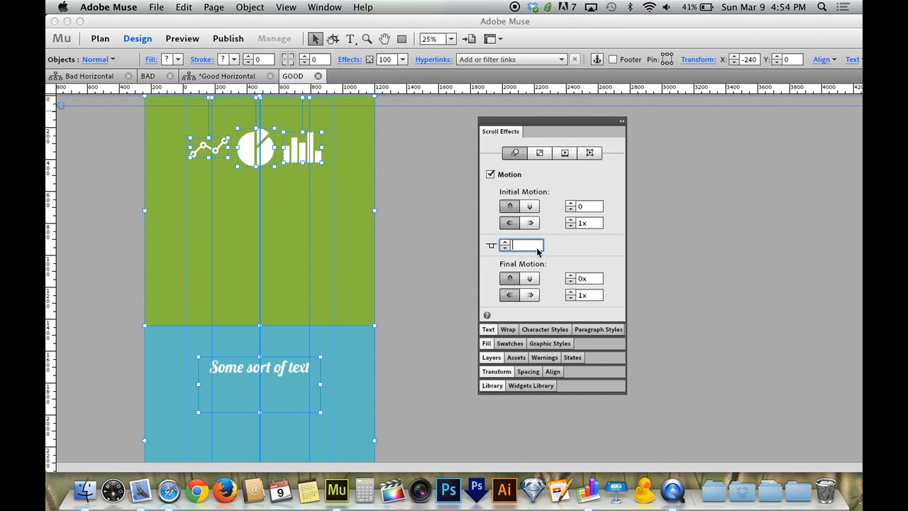
mouse_move(595, 278)
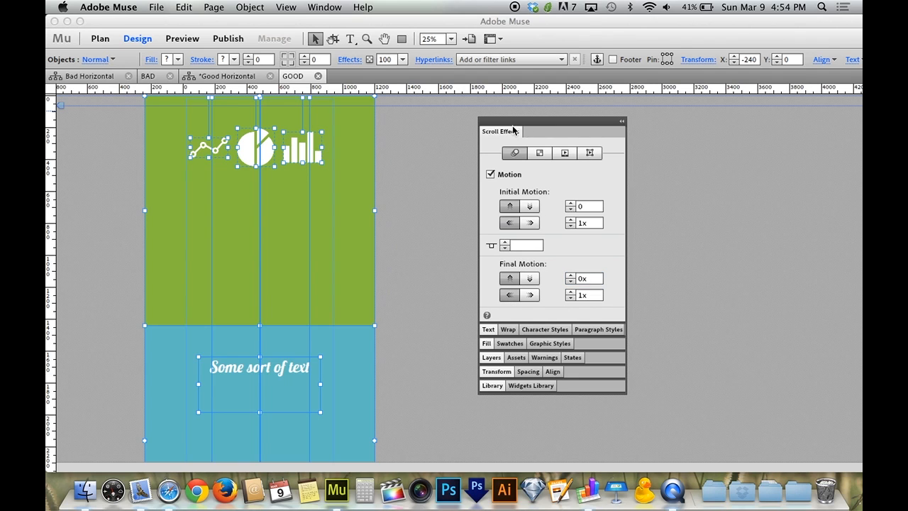
left_click_drag(503, 131, 710, 29)
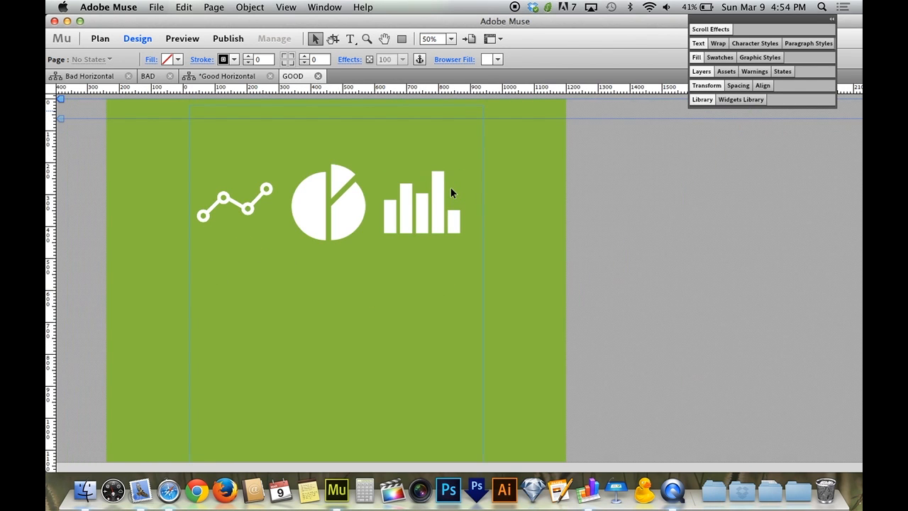
left_click(328, 202)
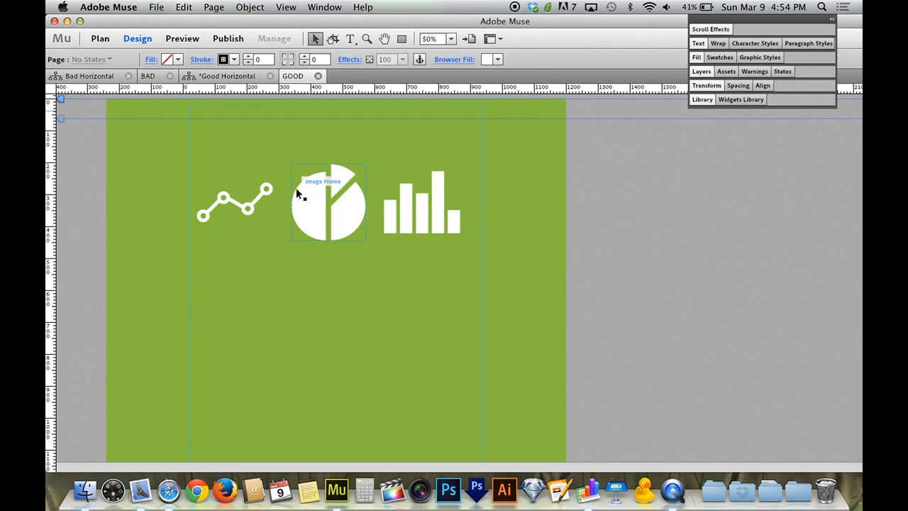
left_click(234, 202)
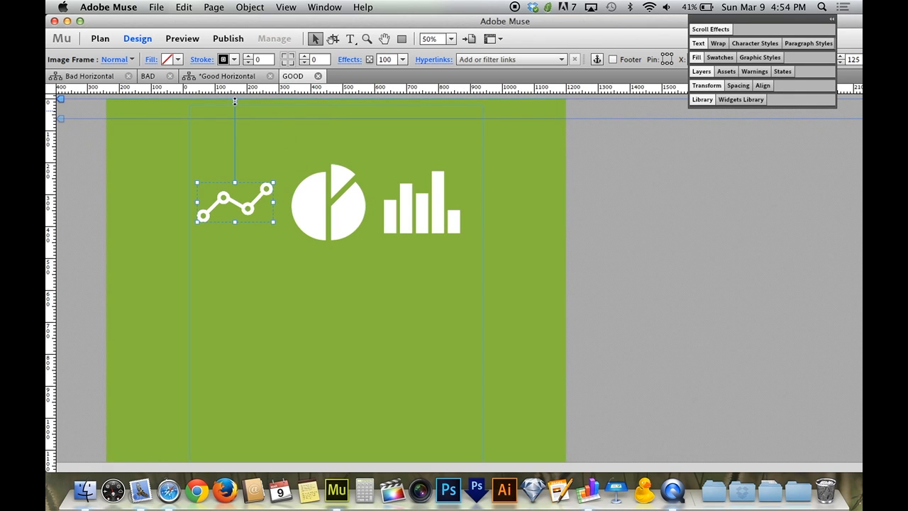
left_click(328, 202)
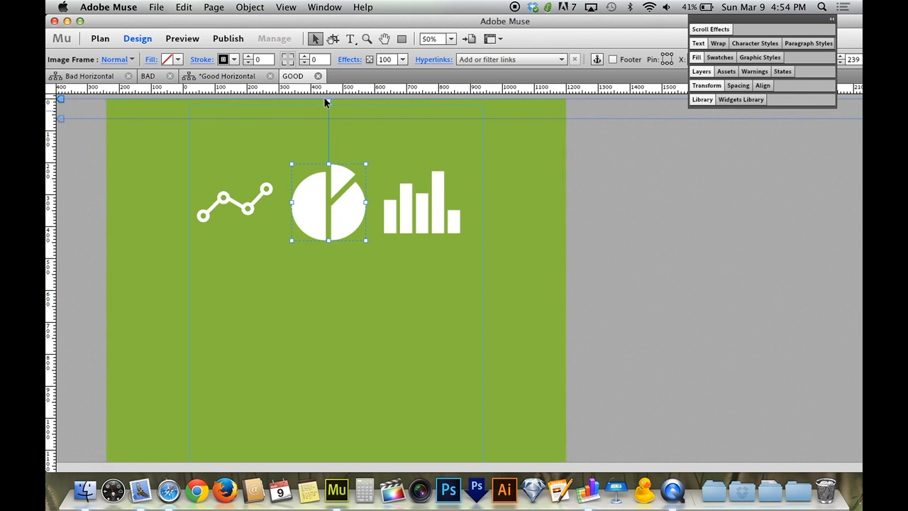
left_click(421, 202)
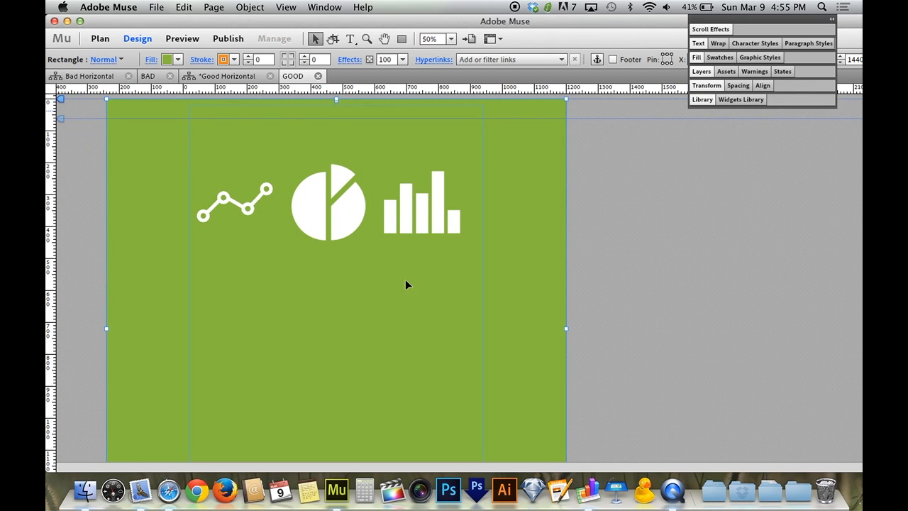
mouse_move(342, 107)
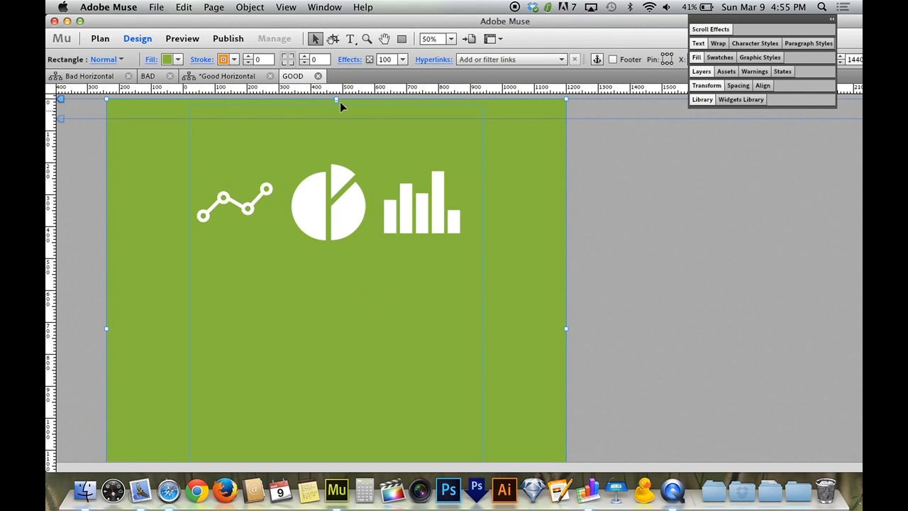
left_click_drag(337, 99, 338, 111)
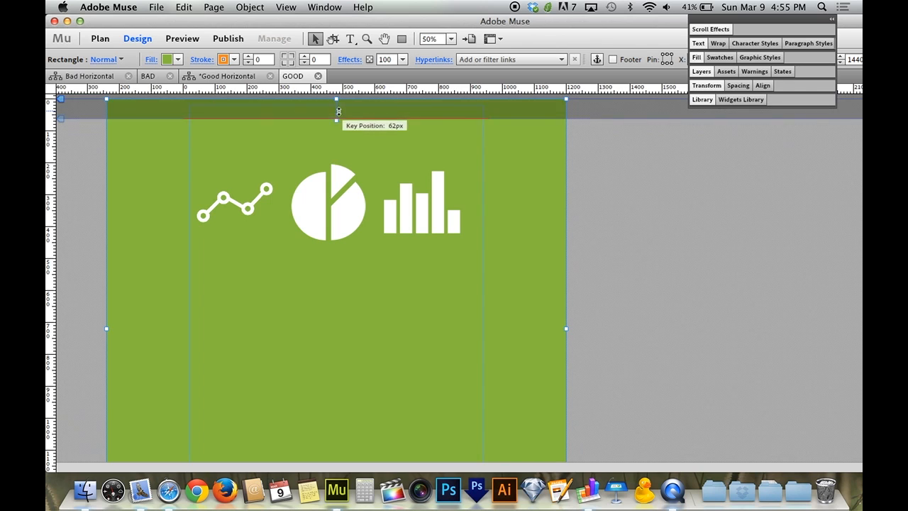
left_click_drag(339, 119, 338, 99)
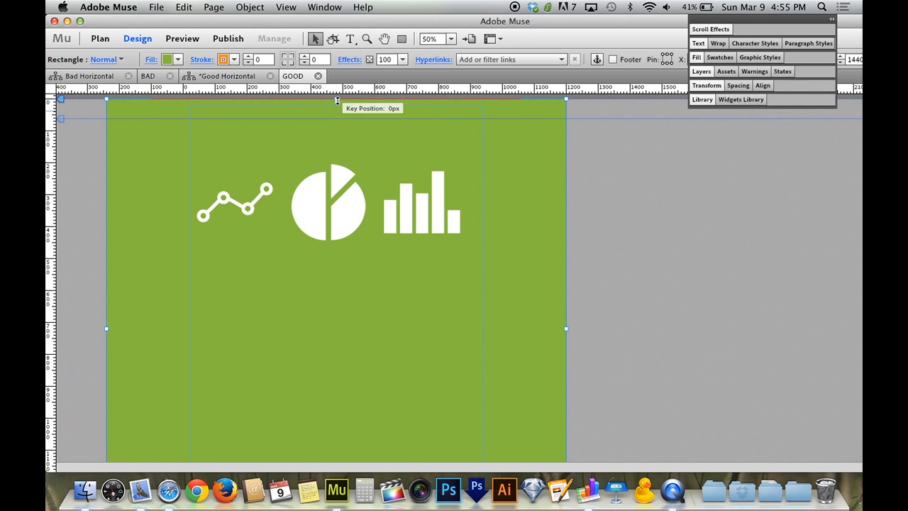
left_click(328, 204)
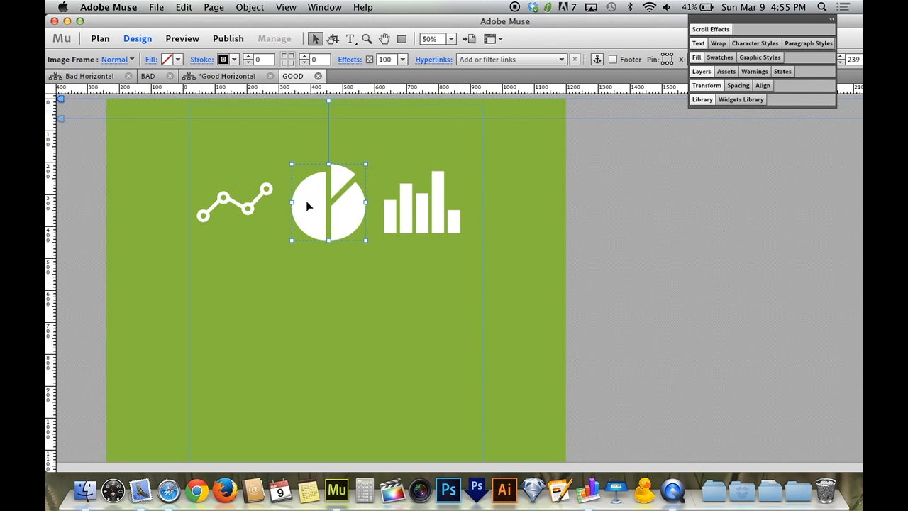
left_click(421, 202)
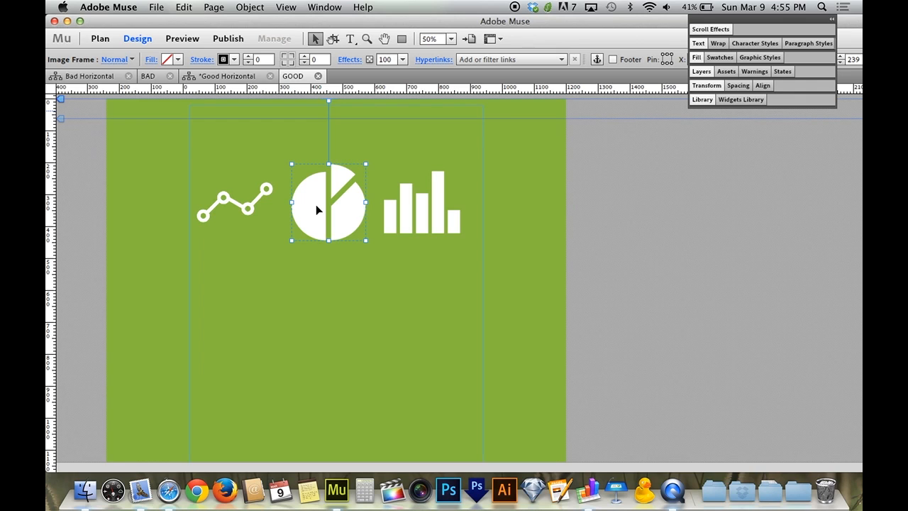
mouse_move(341, 185)
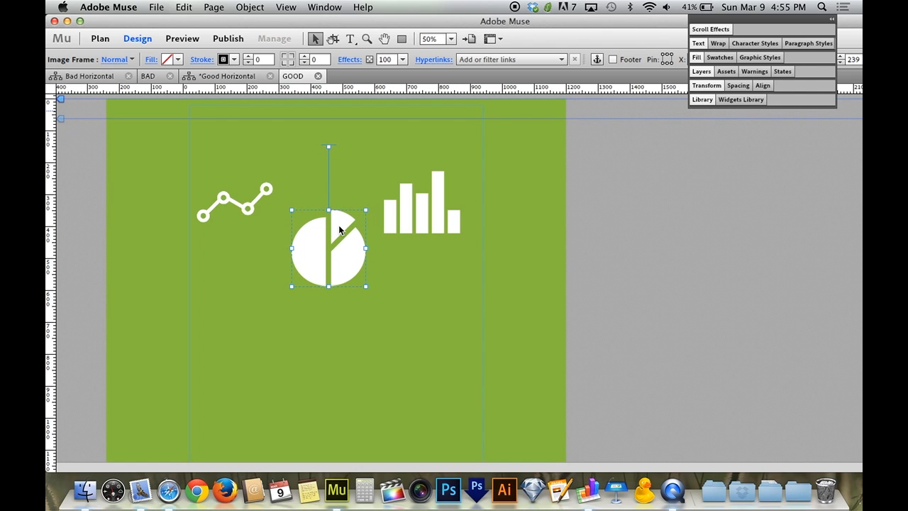
mouse_move(335, 197)
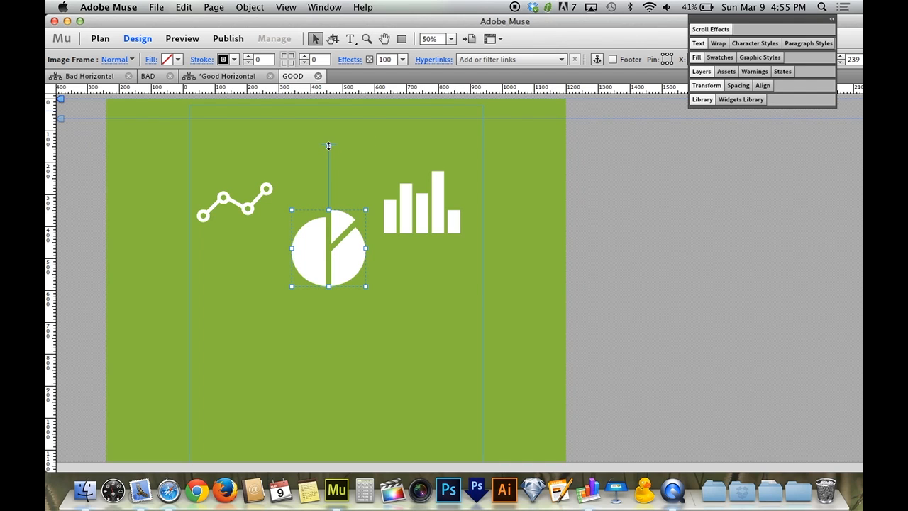
mouse_move(342, 152)
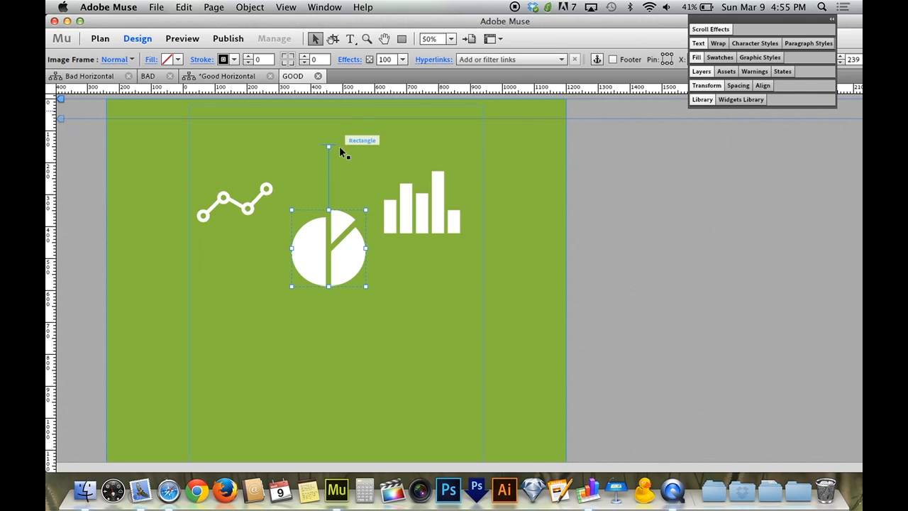
mouse_move(348, 247)
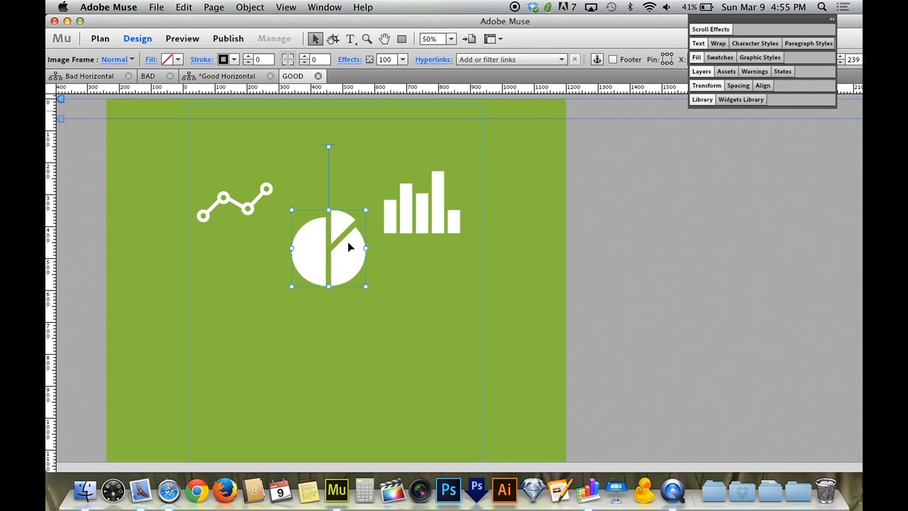
mouse_move(339, 250)
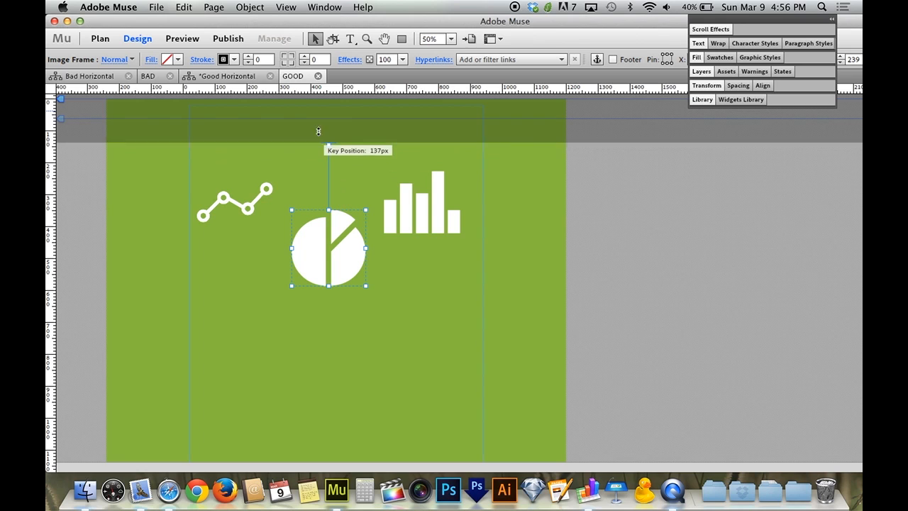
Try the pie chart key position at 137, 262, 34 and 227px, returning to section top.
left_click_drag(318, 132, 306, 135)
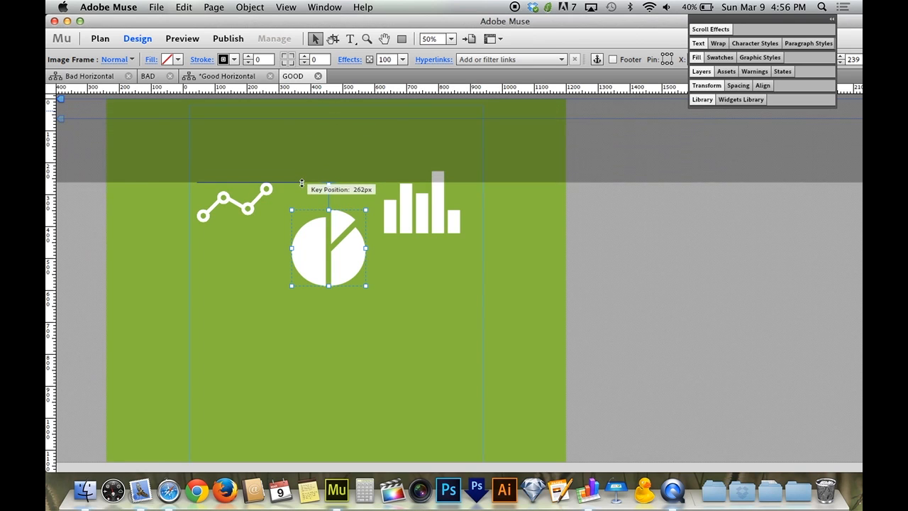
left_click_drag(301, 182, 301, 167)
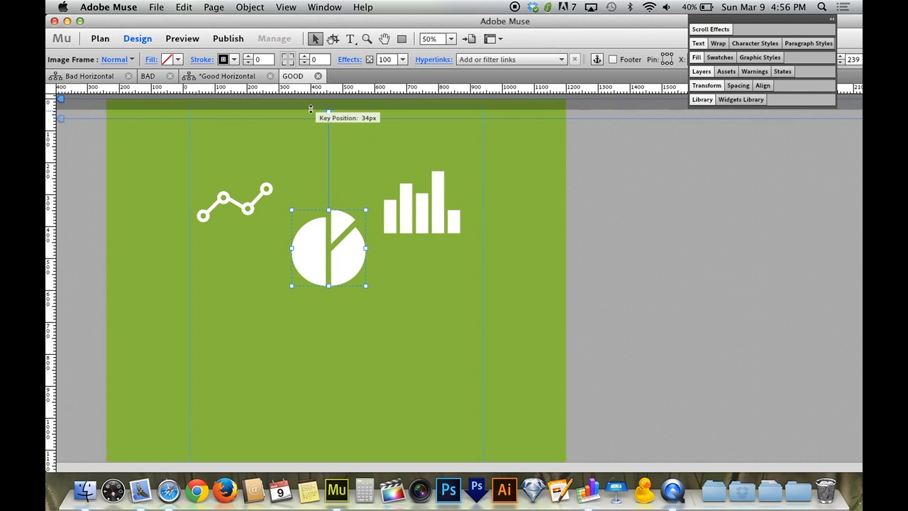
left_click_drag(311, 110, 310, 112)
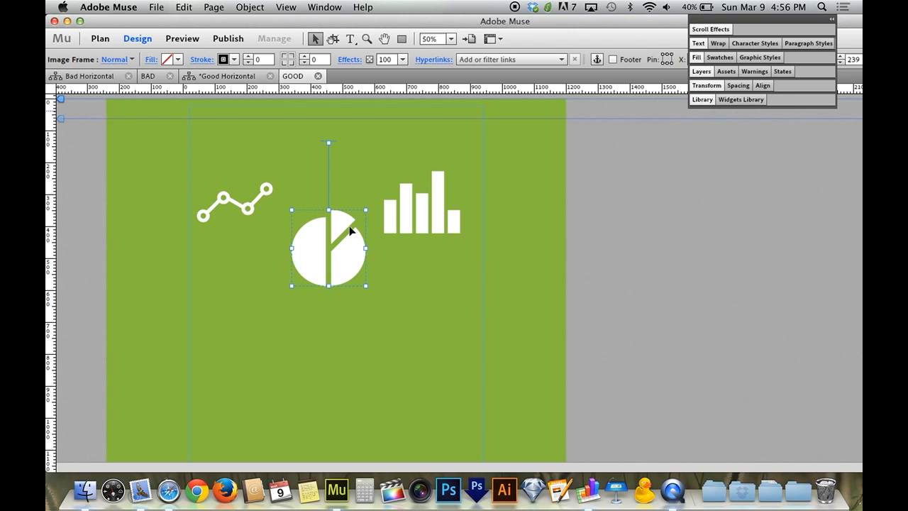
mouse_move(335, 204)
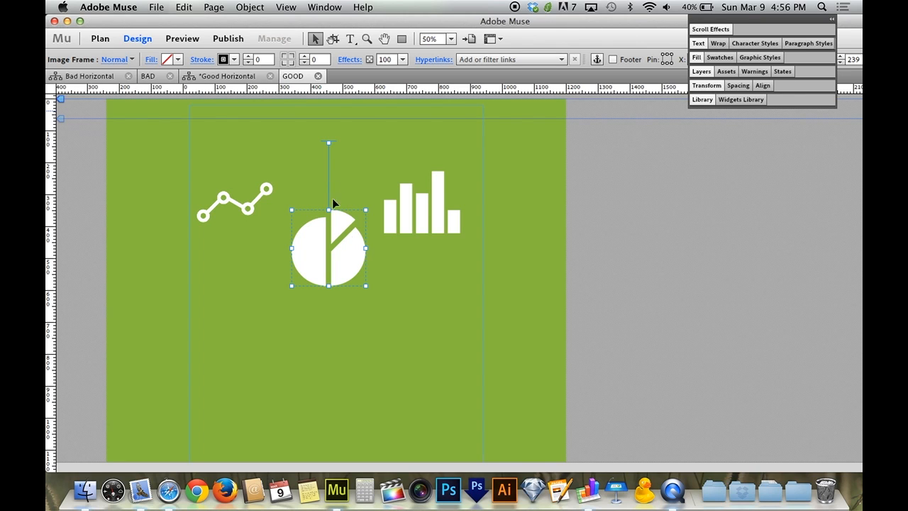
left_click_drag(328, 142, 328, 174)
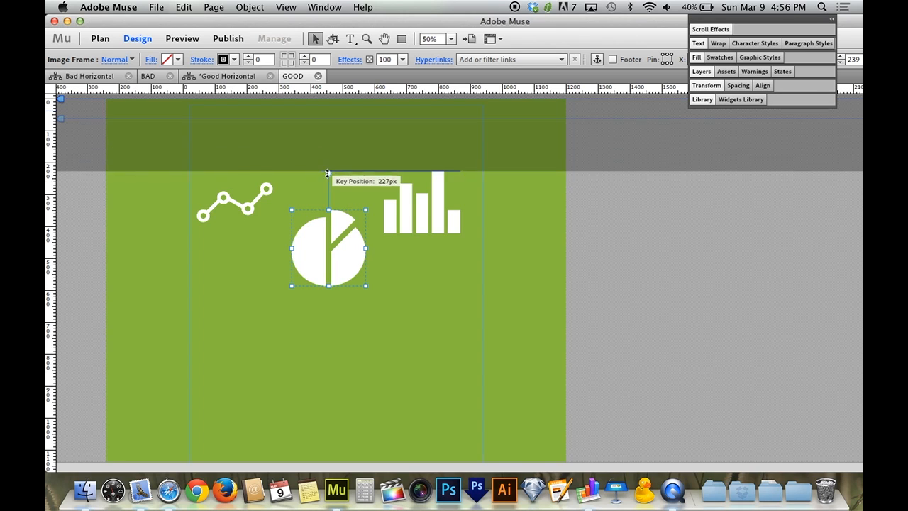
left_click_drag(327, 174, 328, 209)
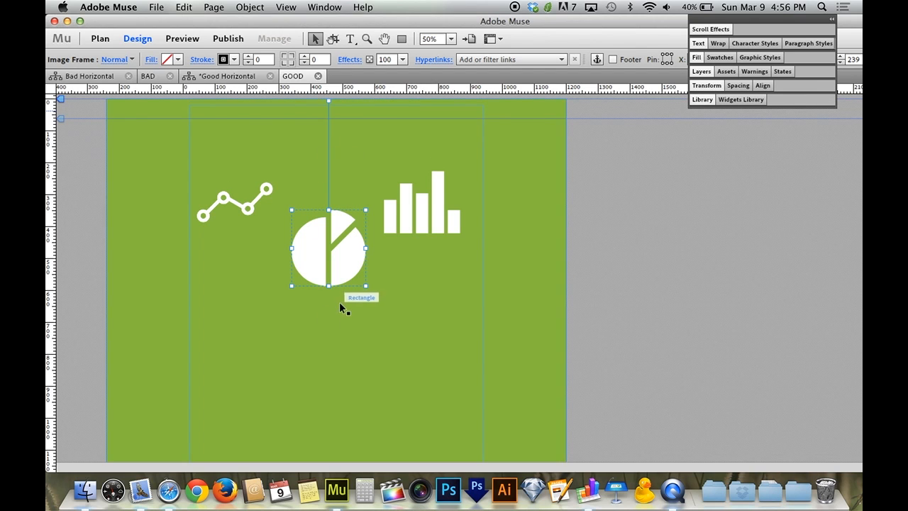
mouse_move(571, 346)
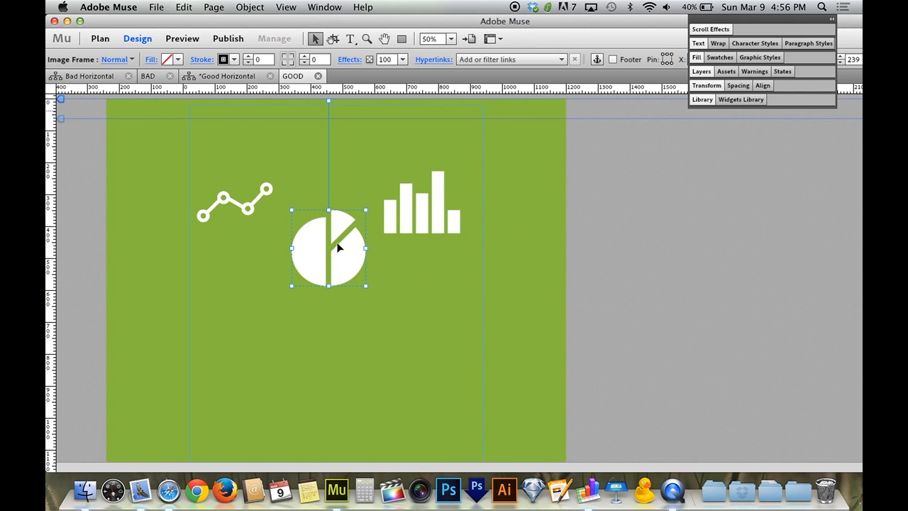
mouse_move(329, 101)
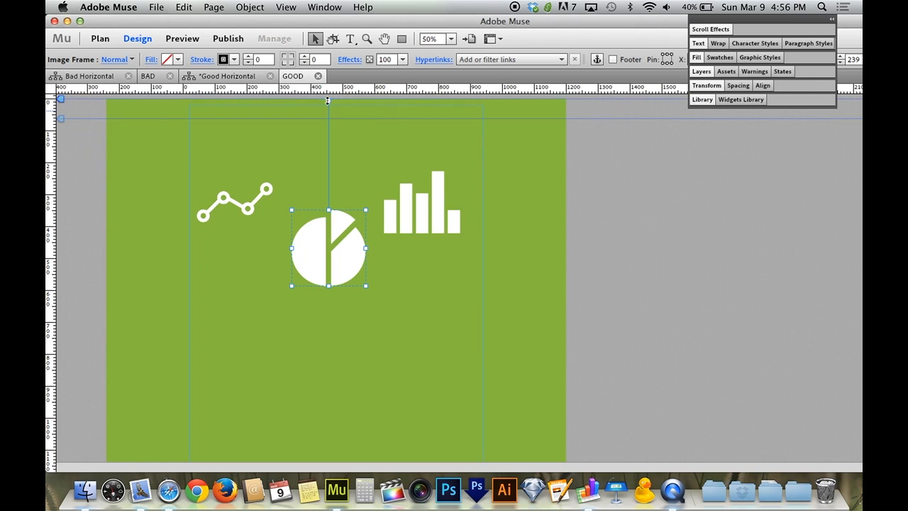
mouse_move(323, 247)
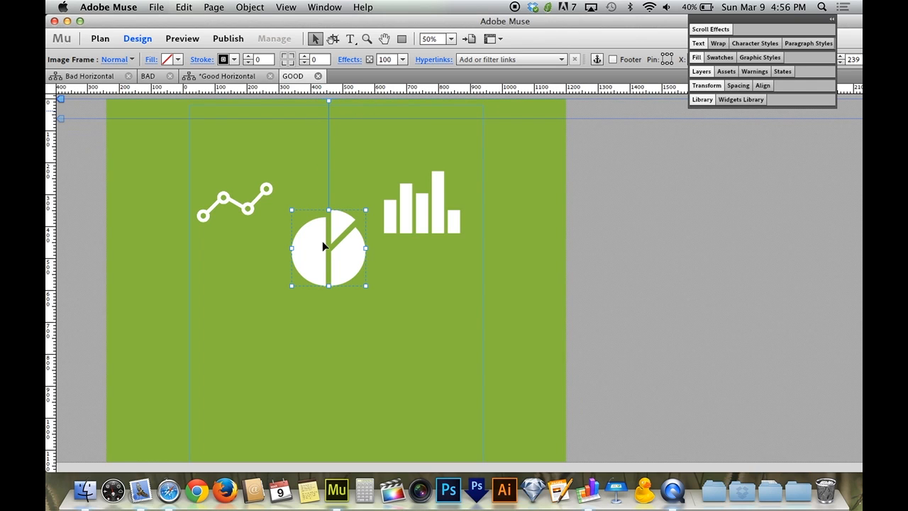
left_click(234, 203)
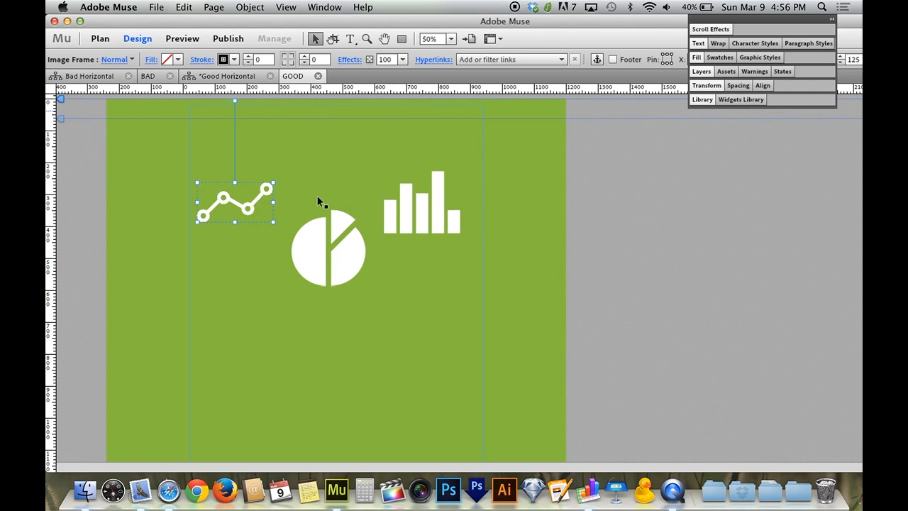
Compare key positions by selecting the pie chart, bar chart, then pie chart icons.
left_click(328, 249)
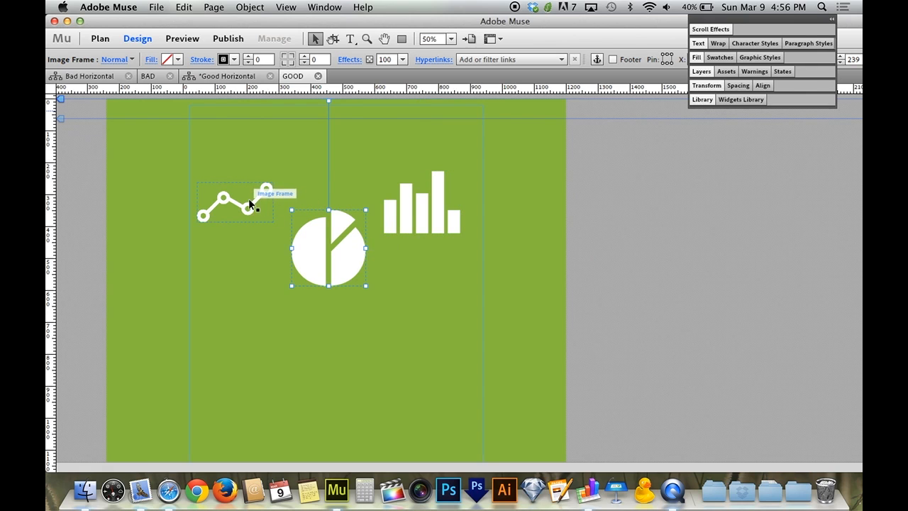
left_click(422, 202)
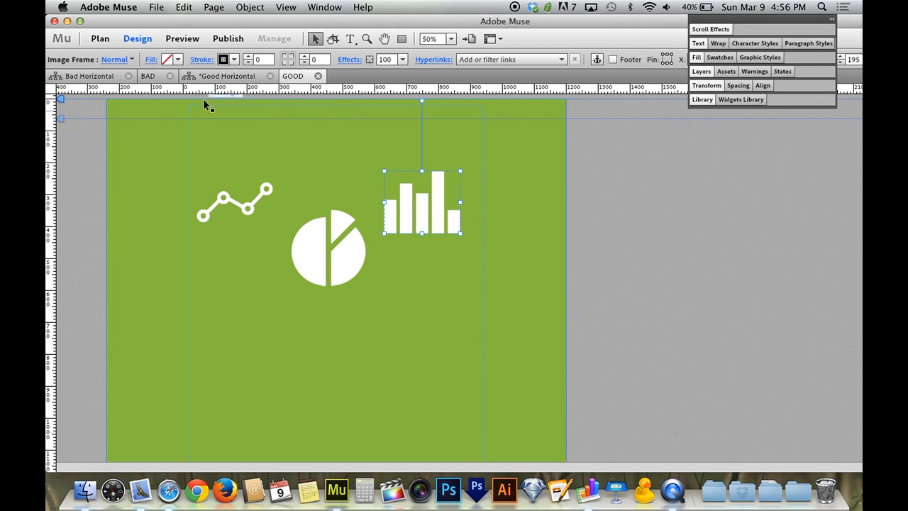
left_click(328, 248)
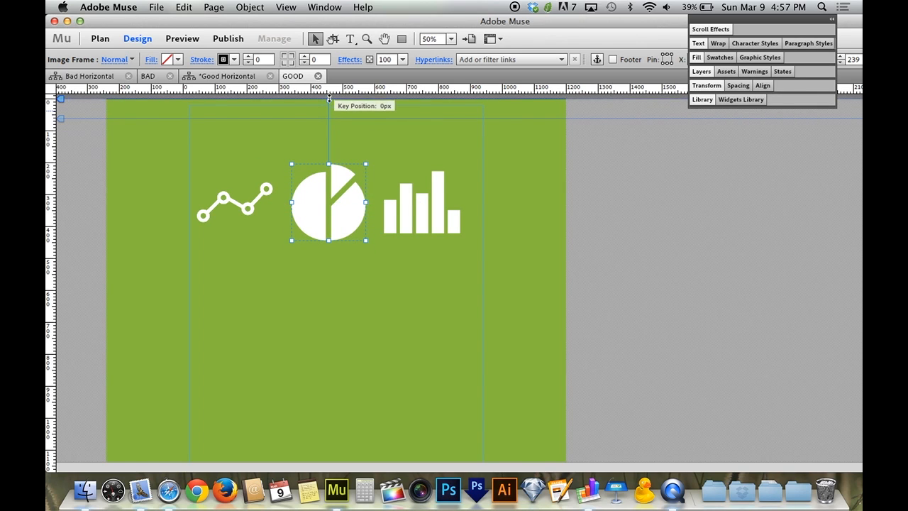
mouse_move(567, 244)
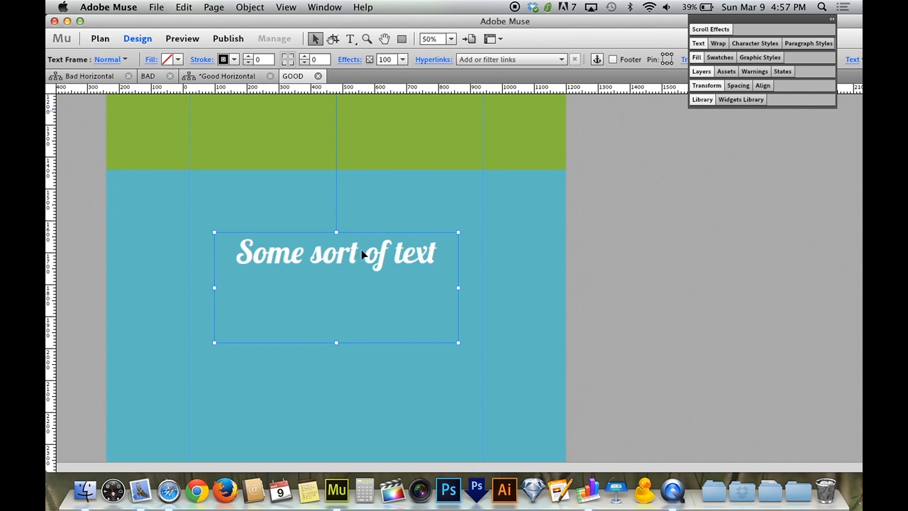
mouse_move(336, 175)
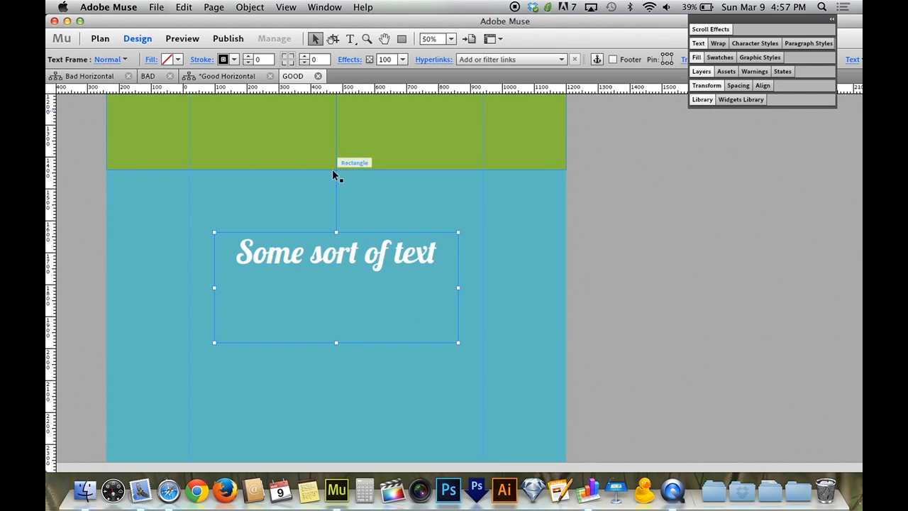
mouse_move(325, 175)
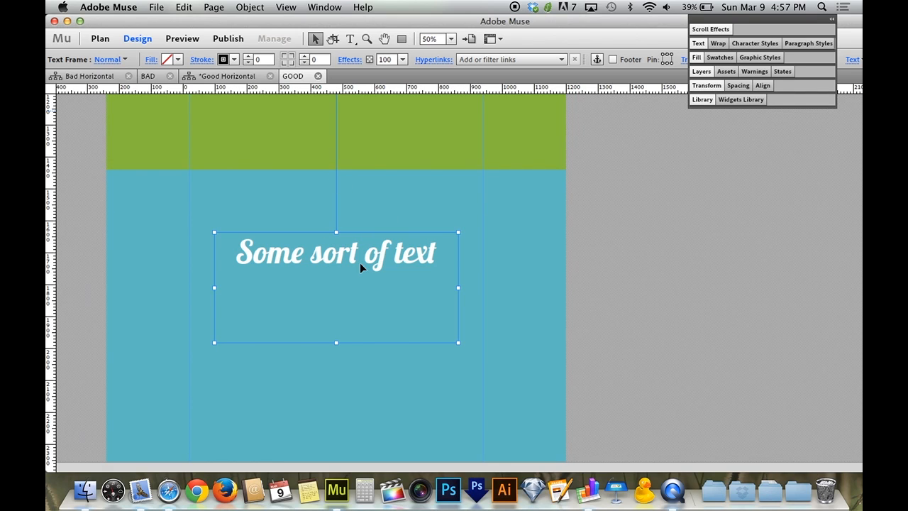
mouse_move(359, 254)
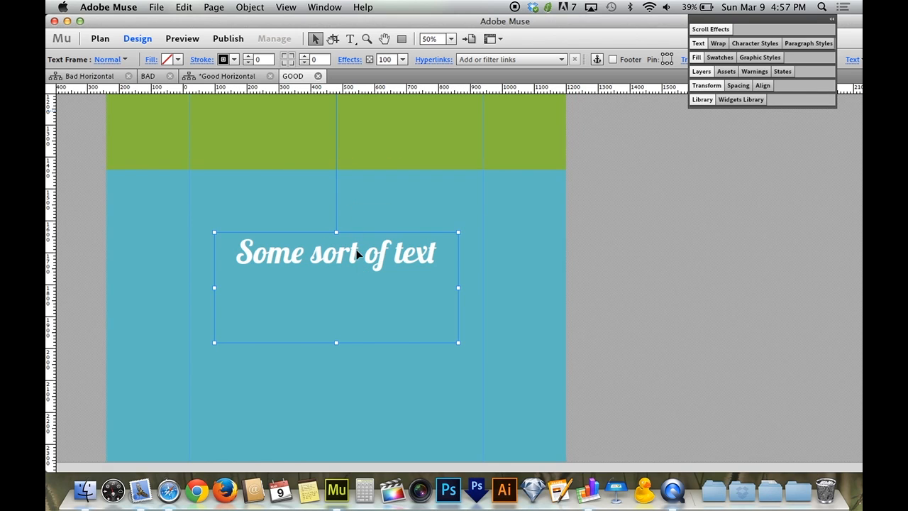
left_click(614, 252)
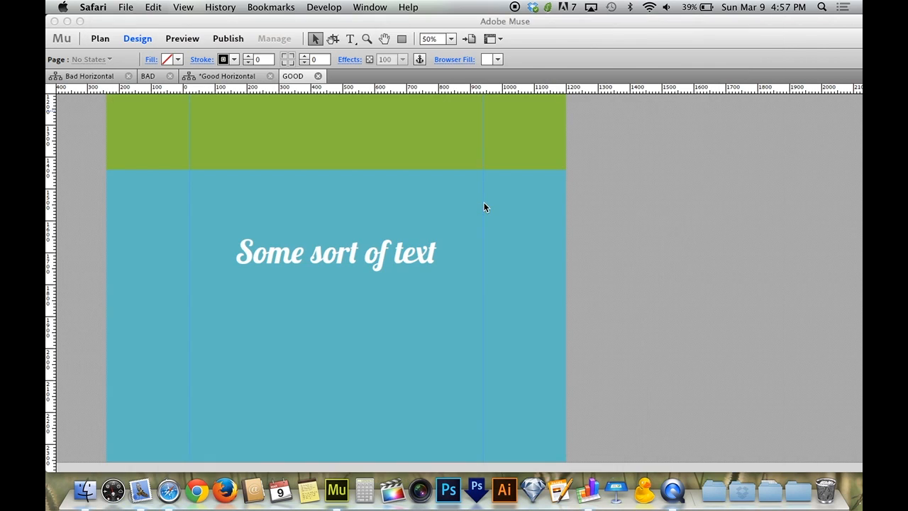
Confirm the blue rectangle's Y of 1440, then key rectangle and text frame at 1440px.
left_click(335, 253)
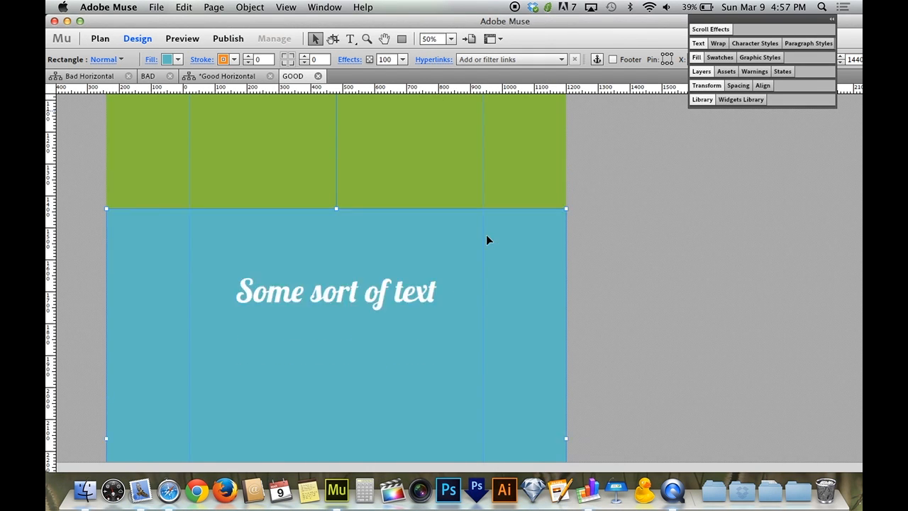
left_click(334, 290)
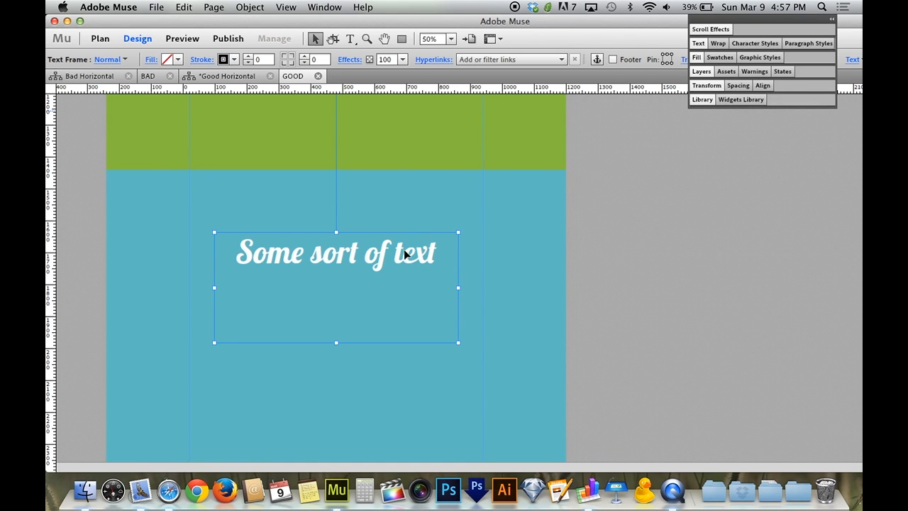
left_click(367, 174)
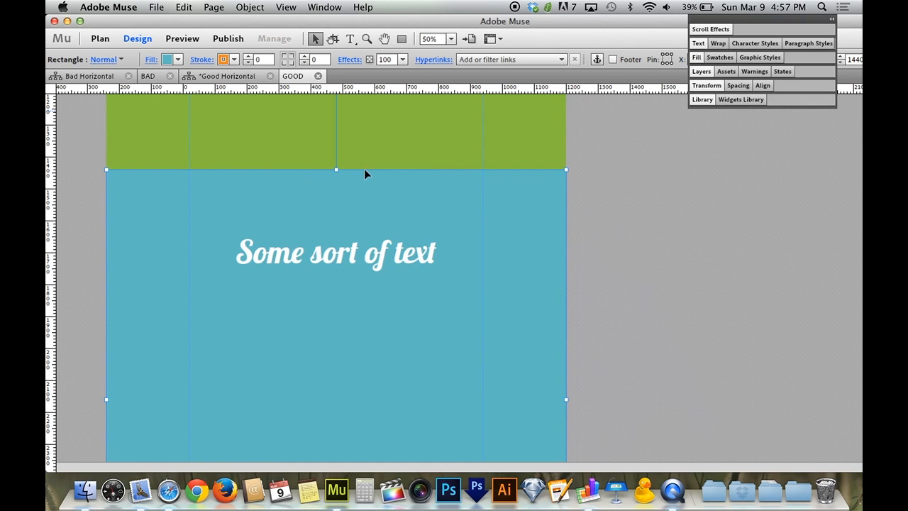
mouse_move(496, 221)
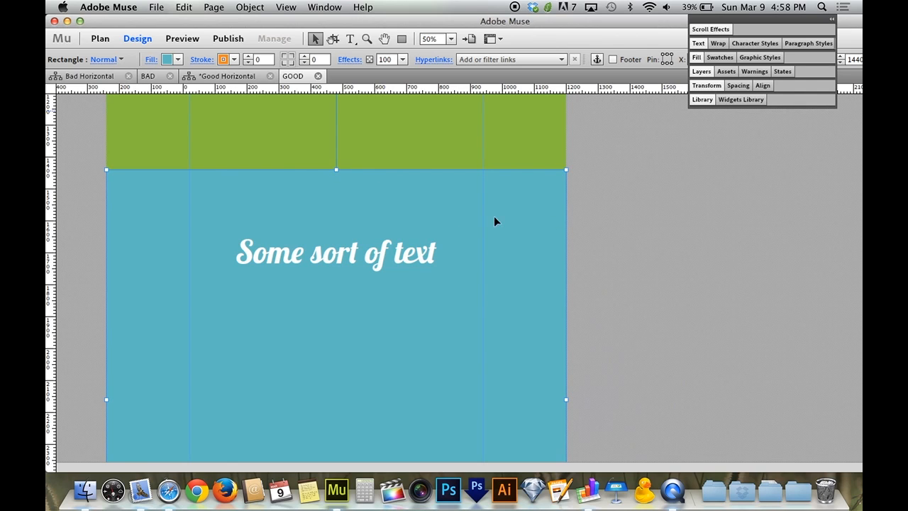
mouse_move(600, 228)
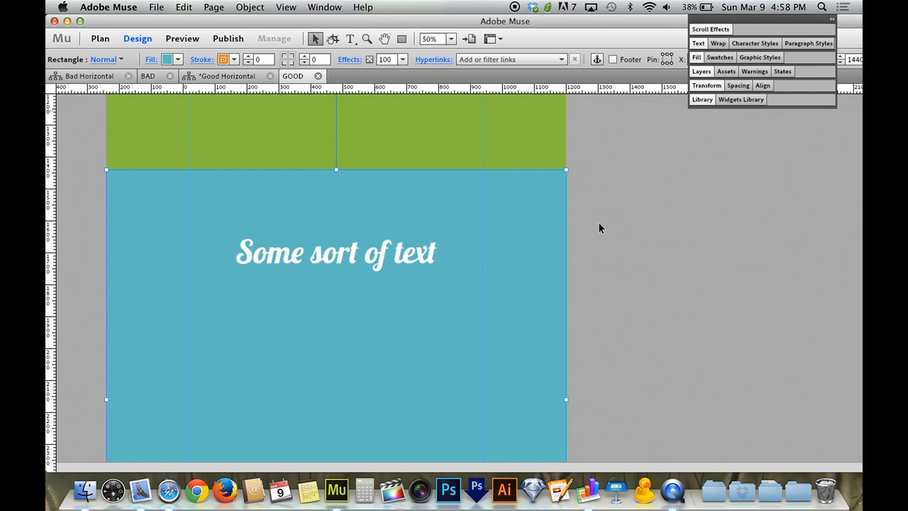
mouse_move(423, 257)
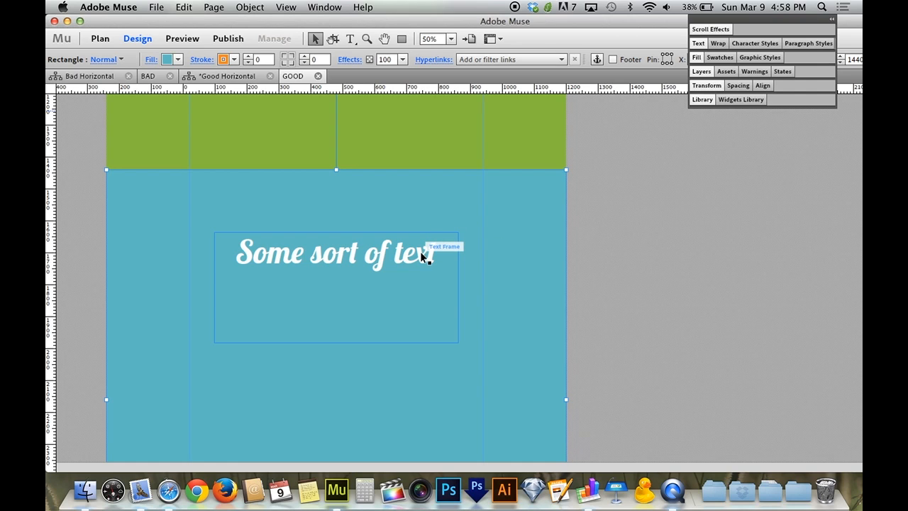
left_click(333, 251)
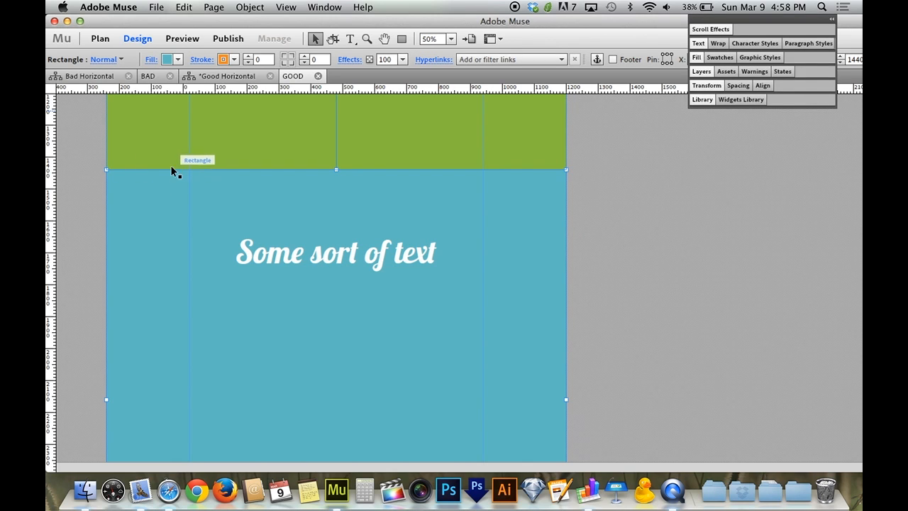
left_click(706, 85)
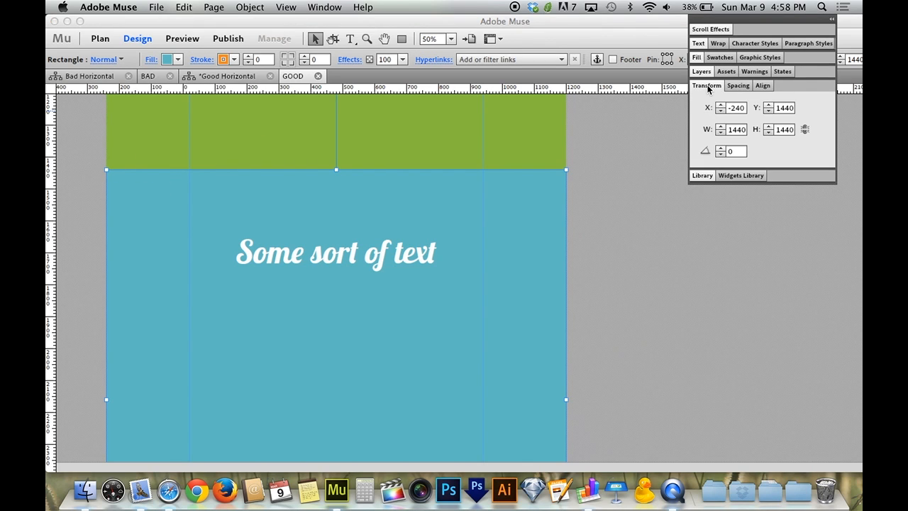
mouse_move(768, 133)
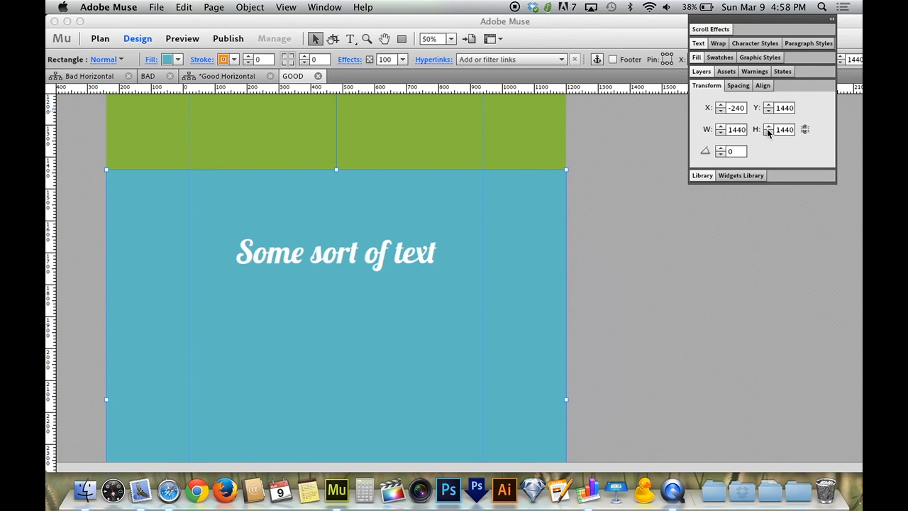
left_click(783, 107)
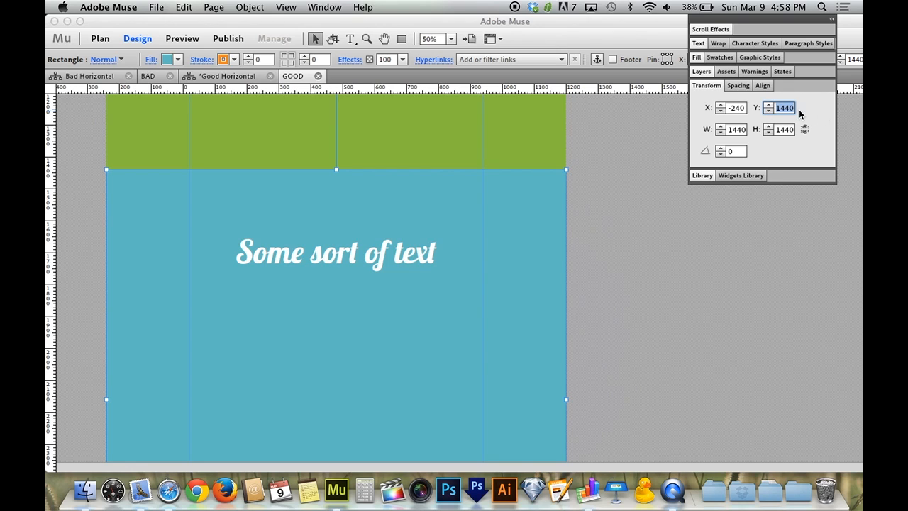
mouse_move(525, 206)
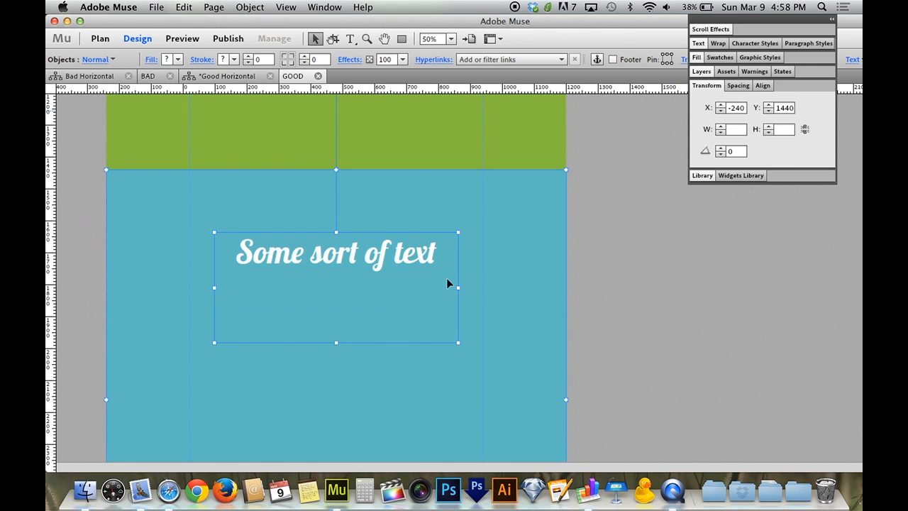
left_click(710, 29)
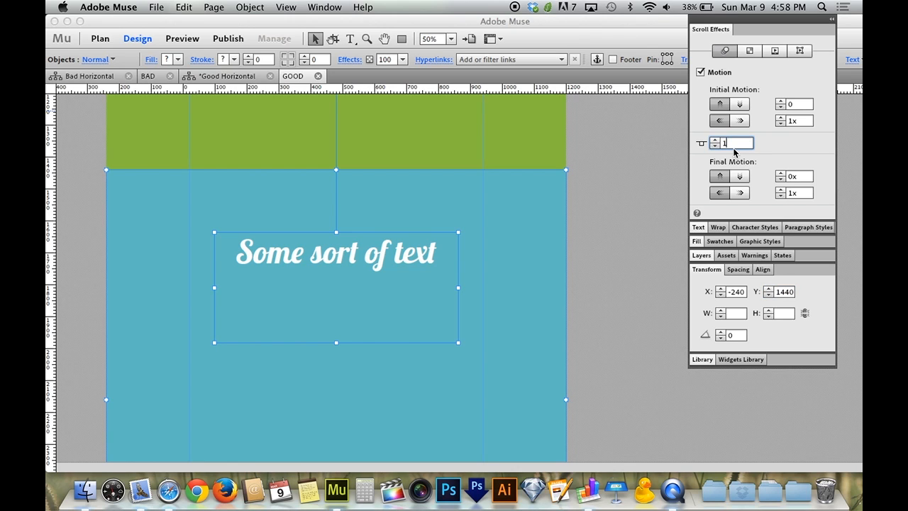
type("1440")
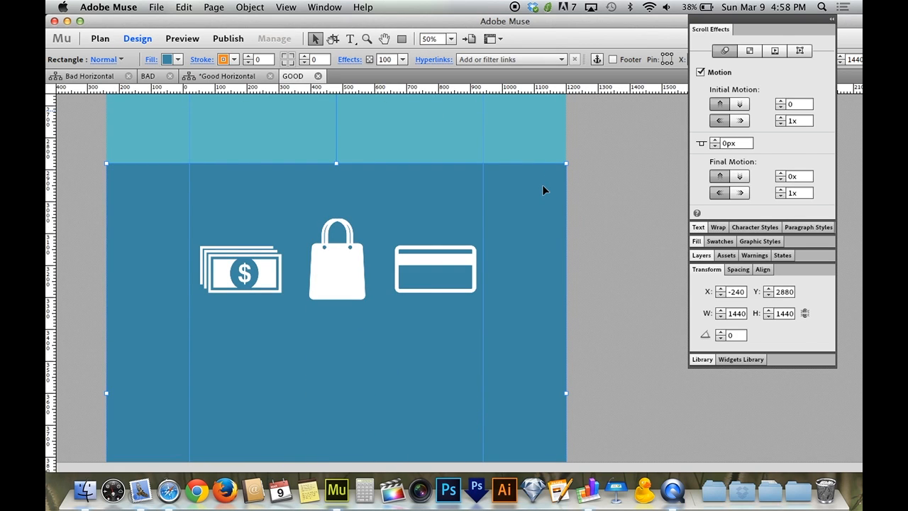
mouse_move(780, 298)
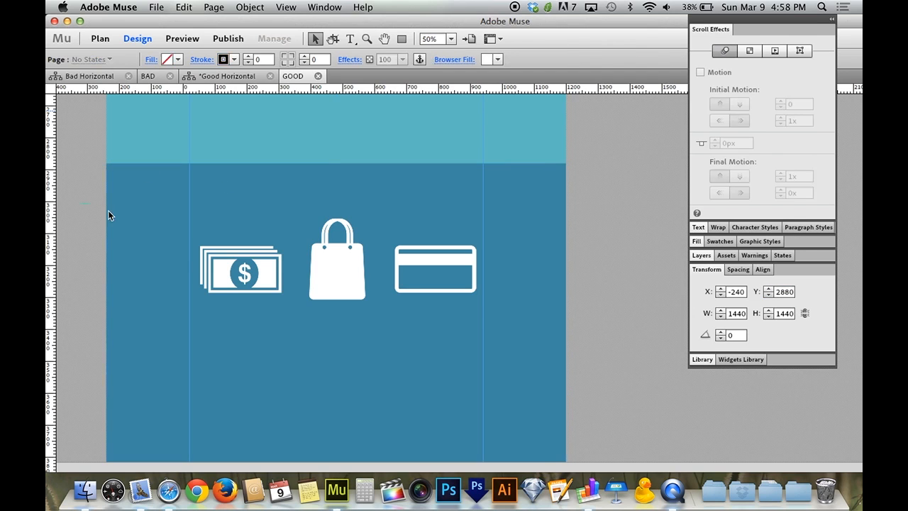
Select the dark blue section's background together with its cash, bag and card icons.
left_click(702, 72)
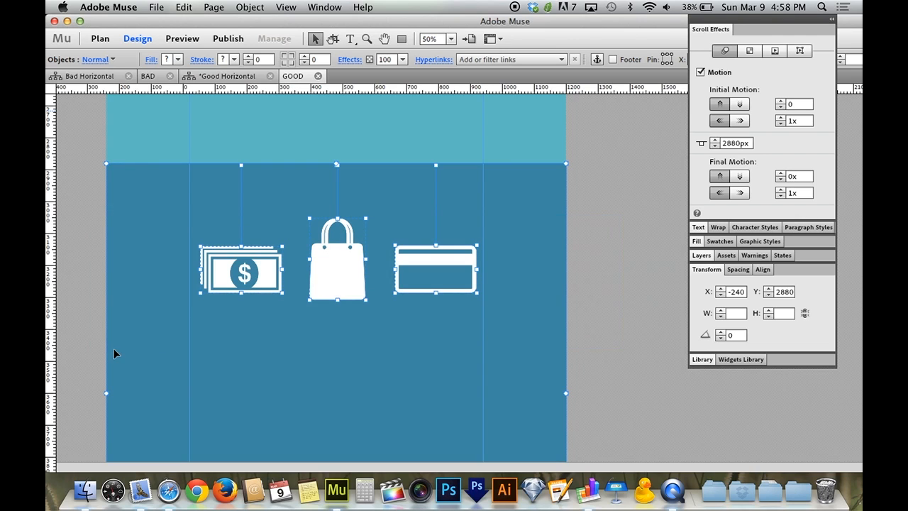
mouse_move(223, 166)
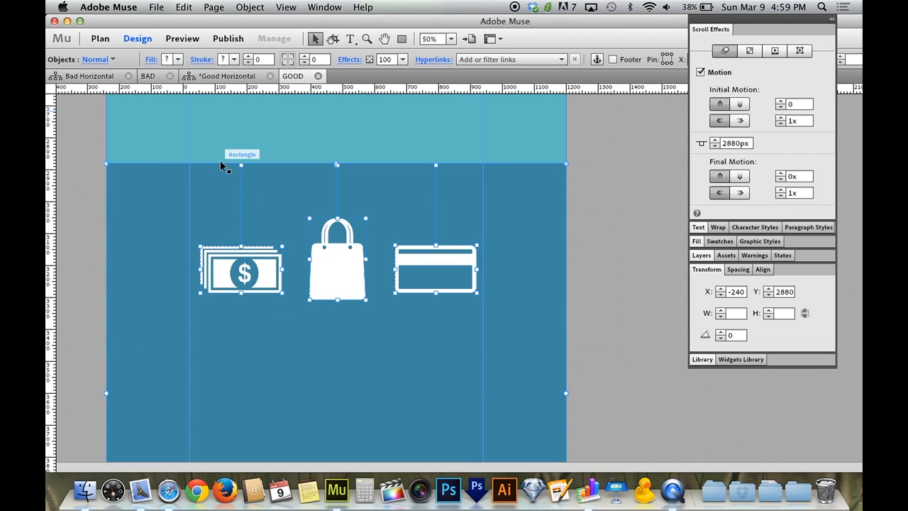
mouse_move(376, 169)
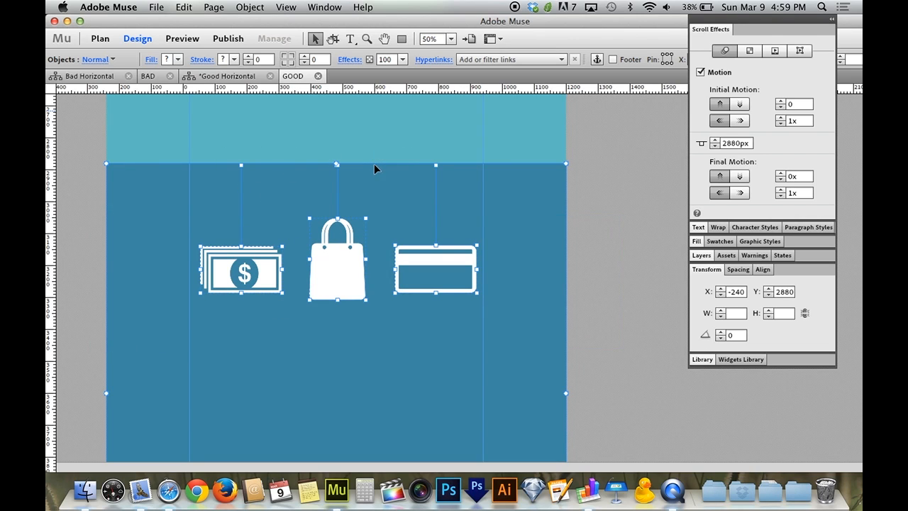
mouse_move(223, 245)
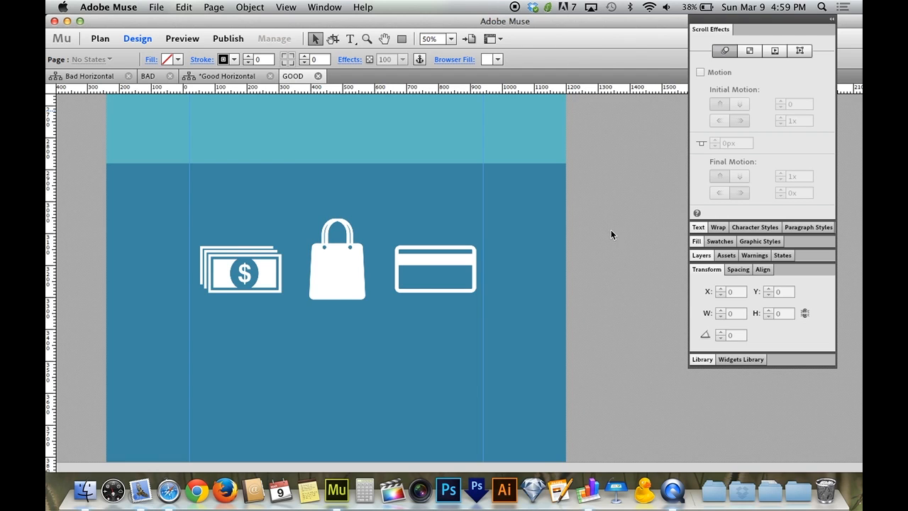
mouse_move(80, 268)
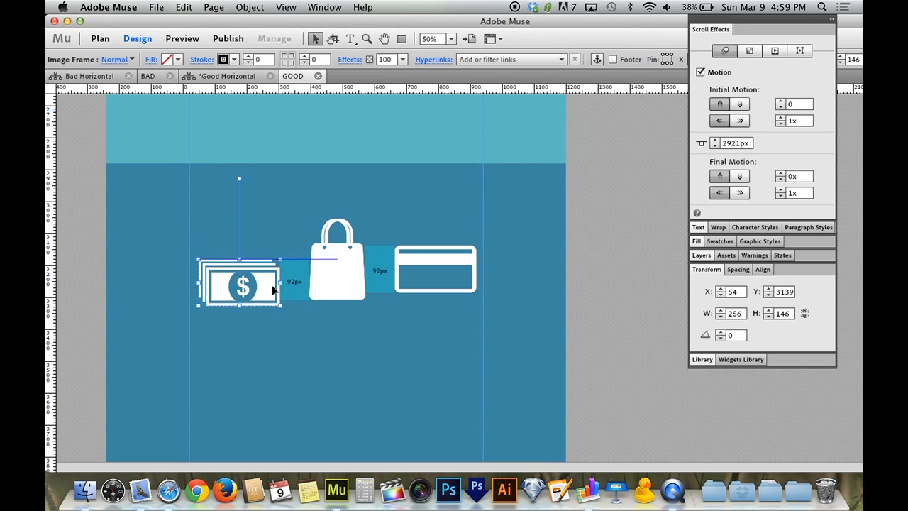
Drag the cash icon's key position handle up to 2880px at the section top.
left_click_drag(239, 284, 240, 324)
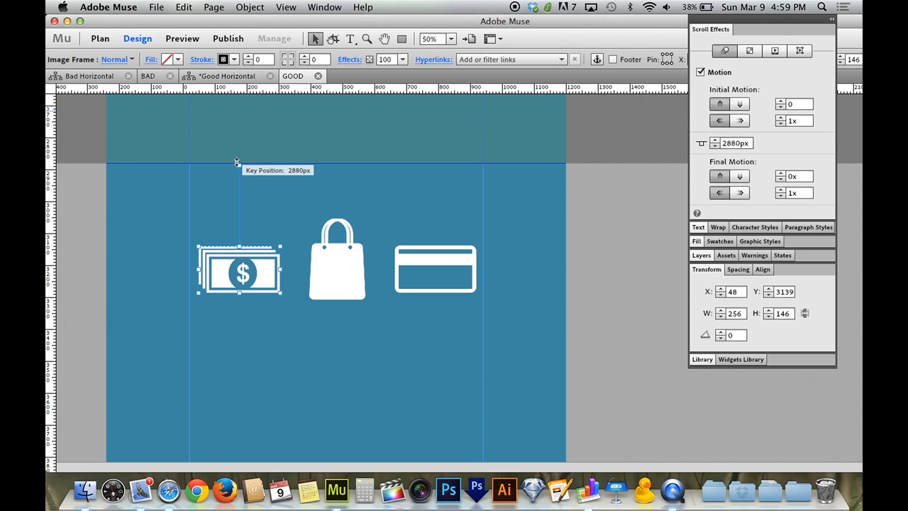
left_click(435, 269)
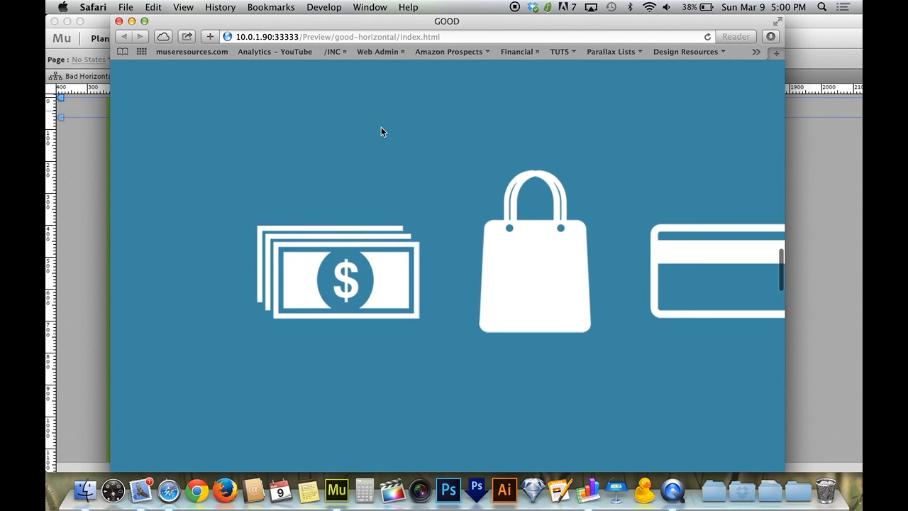
mouse_move(425, 186)
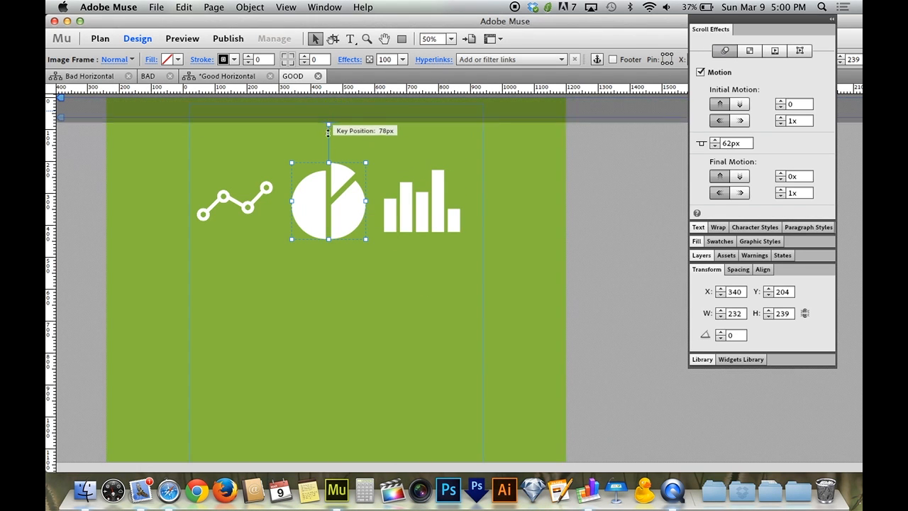
Move the pie chart icon's scroll key position from 78px to 0px, then down to about 203px.
left_click_drag(322, 130, 322, 99)
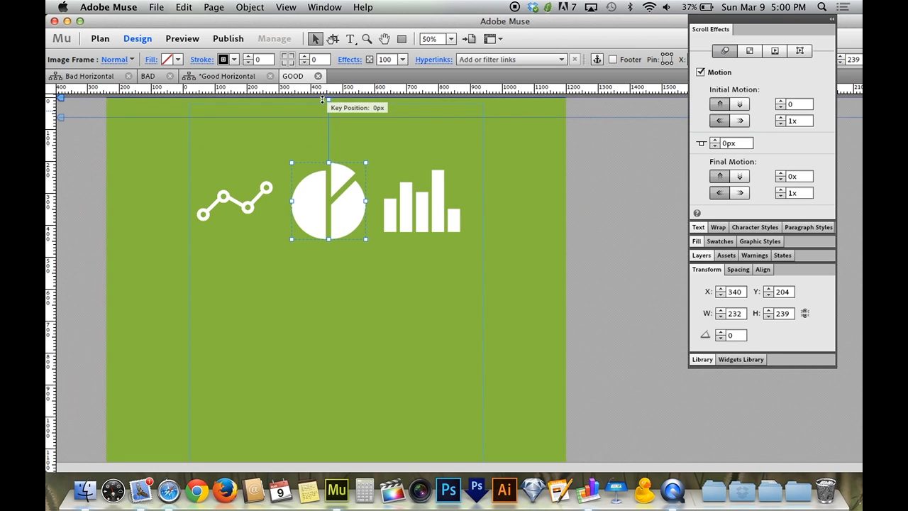
left_click(241, 202)
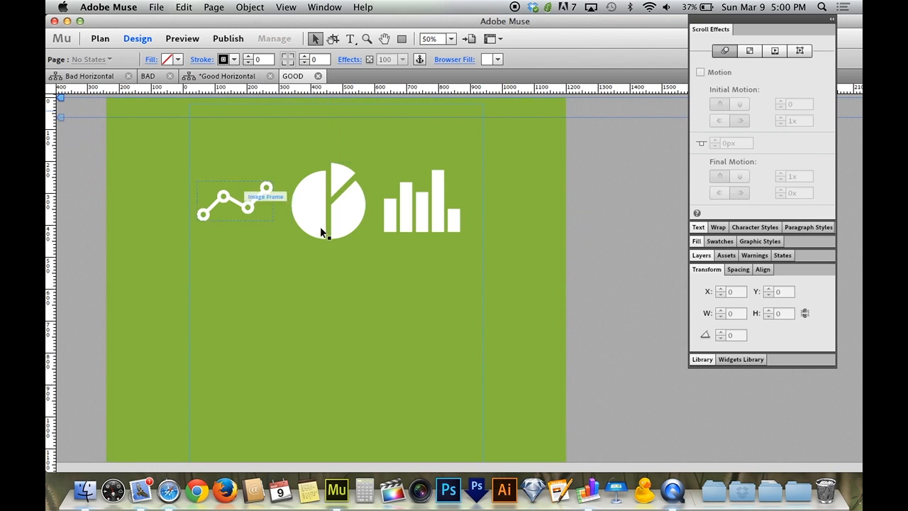
left_click(328, 202)
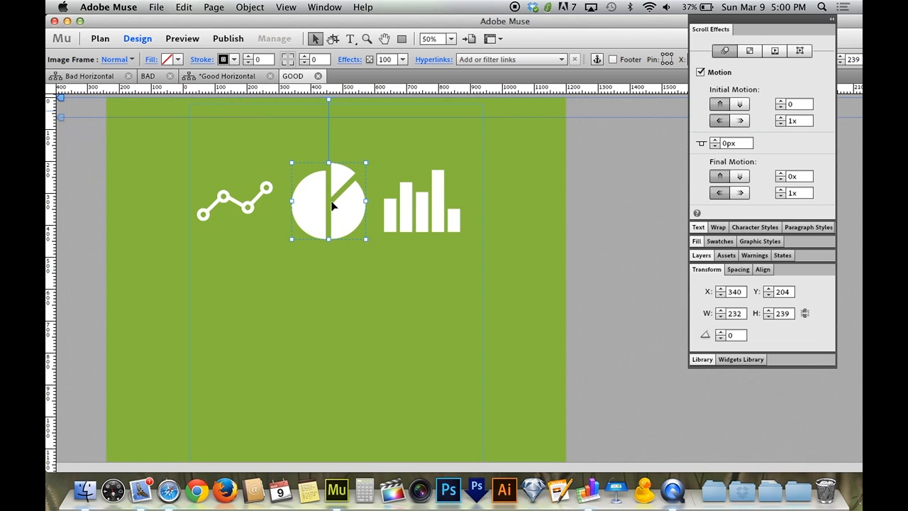
mouse_move(328, 100)
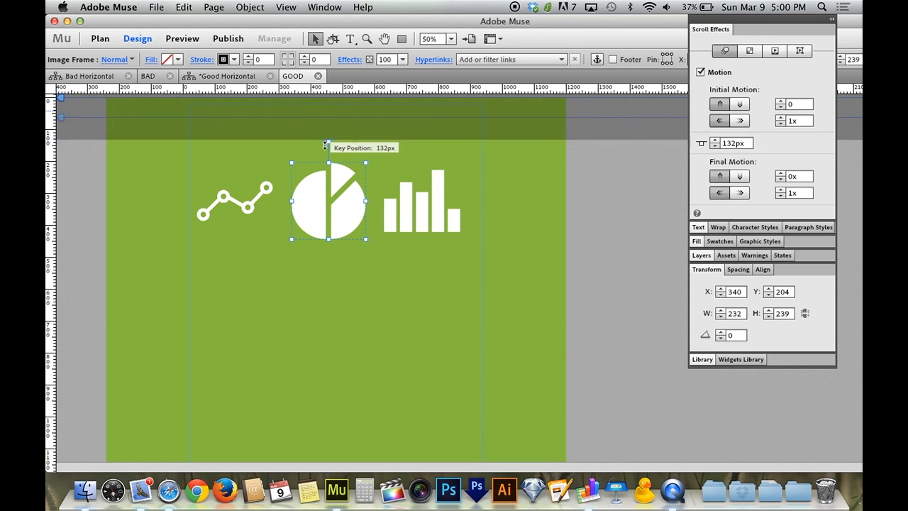
left_click_drag(325, 142, 322, 161)
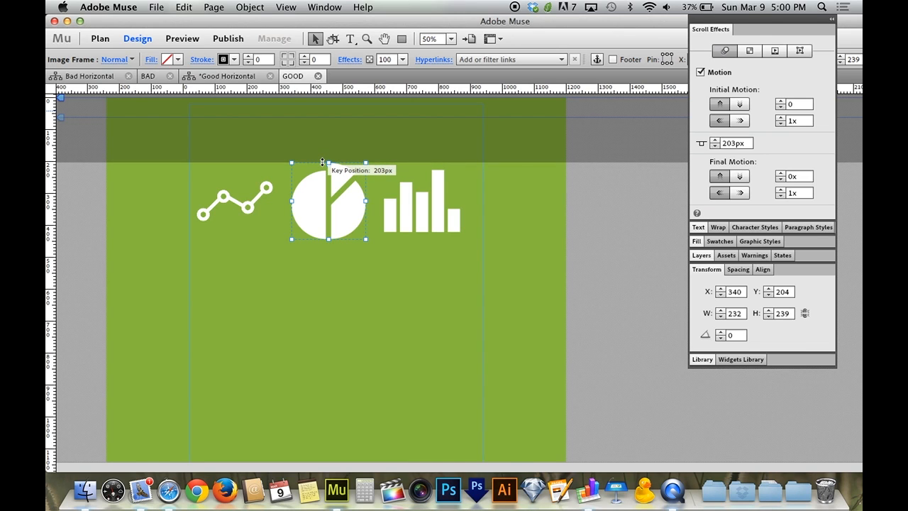
left_click_drag(322, 161, 322, 162)
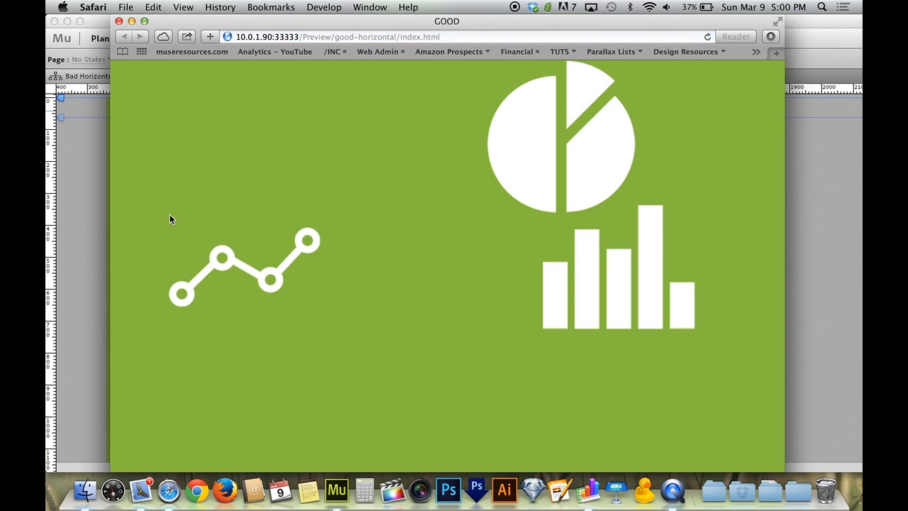
mouse_move(568, 66)
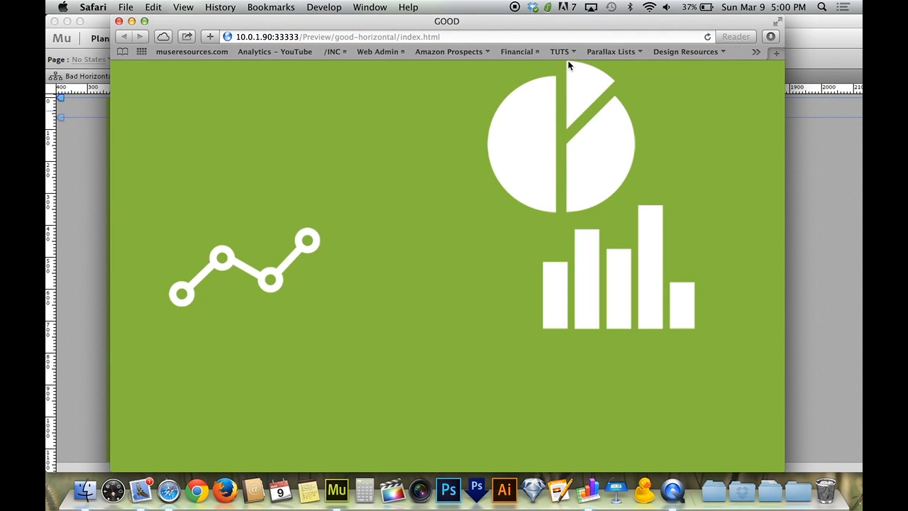
mouse_move(561, 51)
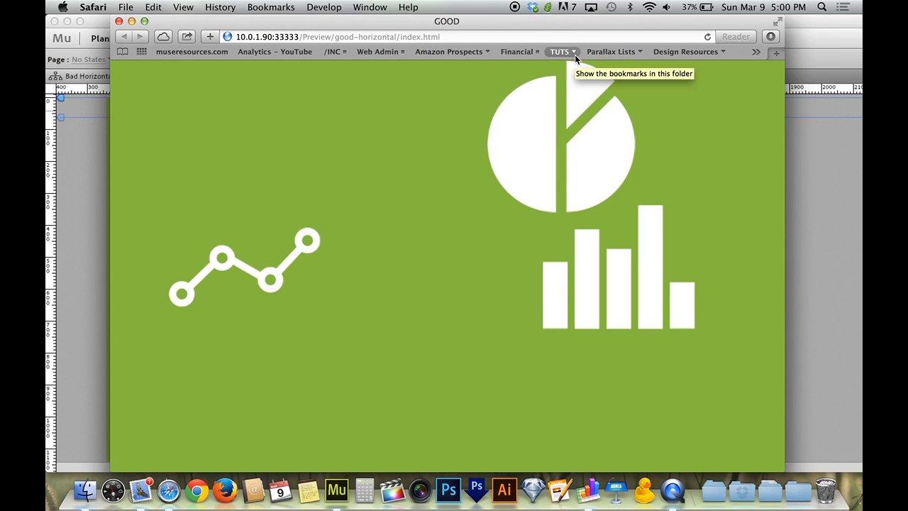
mouse_move(571, 180)
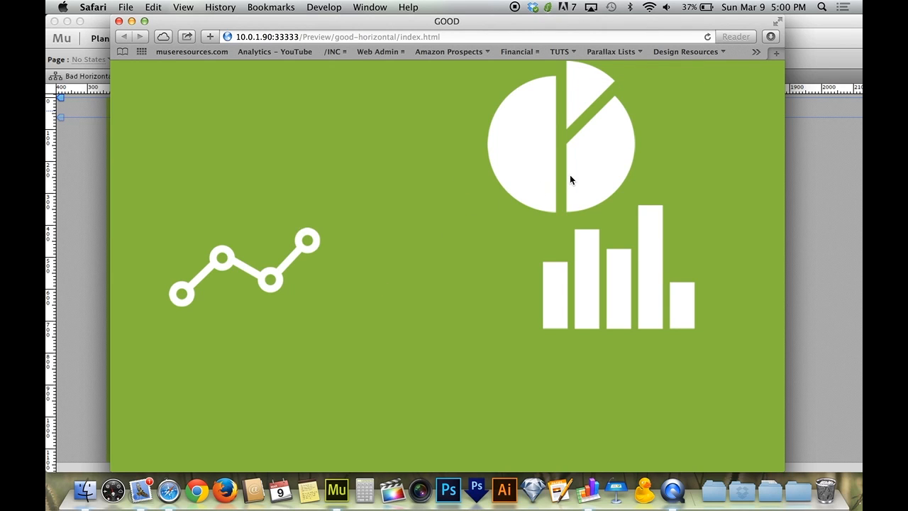
mouse_move(513, 208)
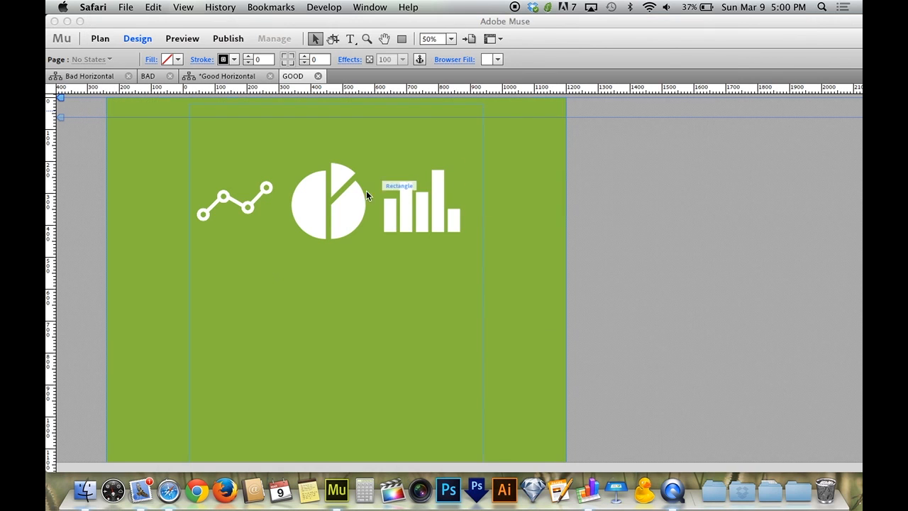
Reselect the pie chart and nudge its key position to about 193px.
left_click(328, 202)
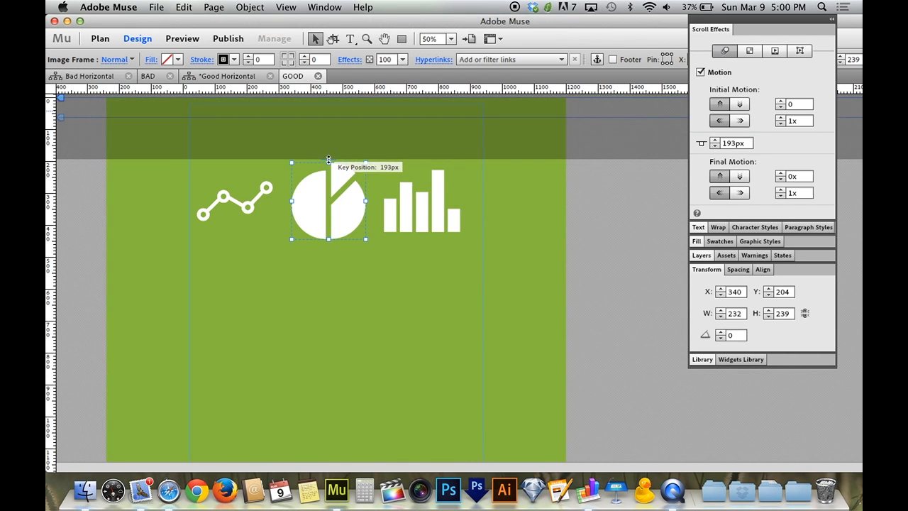
left_click_drag(328, 157, 327, 163)
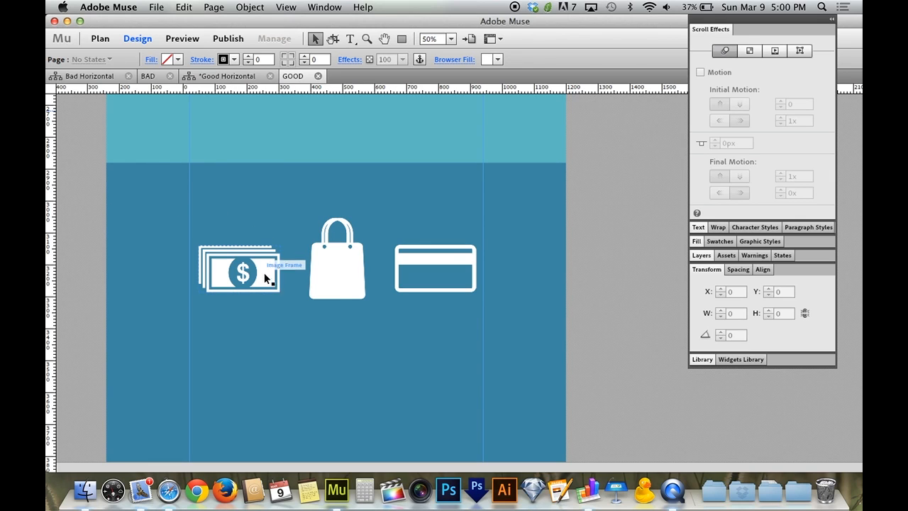
Check the money icon's Scroll Effects vertical speed, then select the shopping bag icon.
left_click(239, 268)
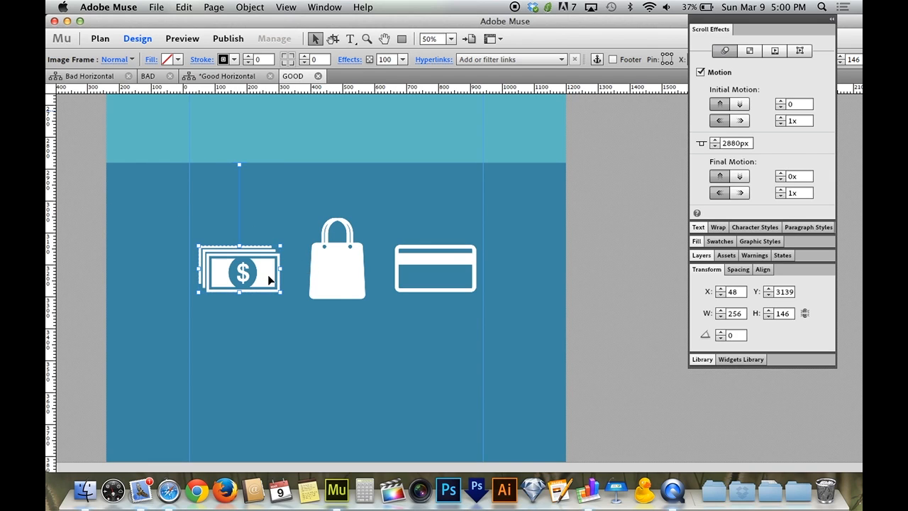
mouse_move(583, 259)
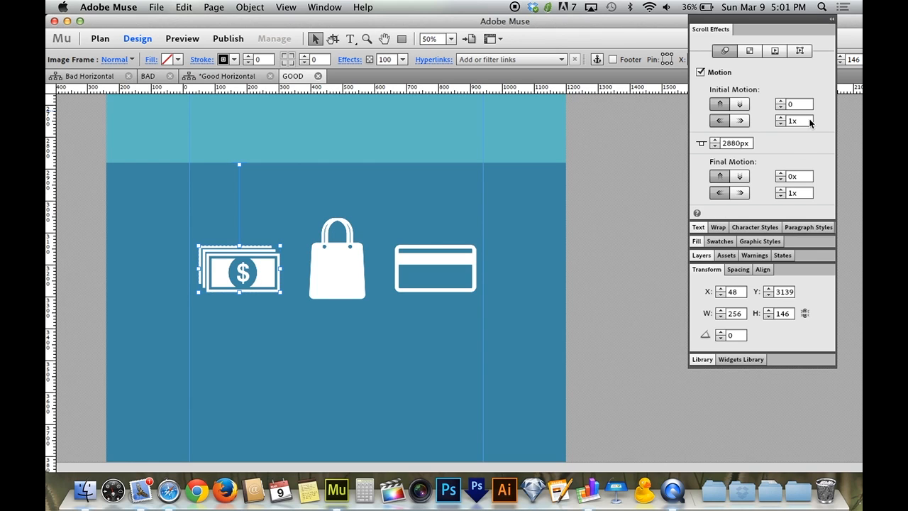
left_click(791, 120)
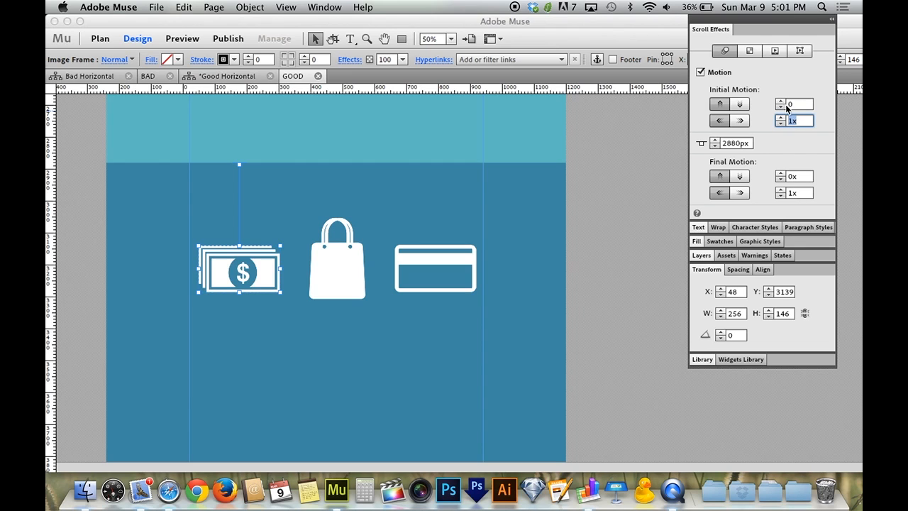
mouse_move(795, 120)
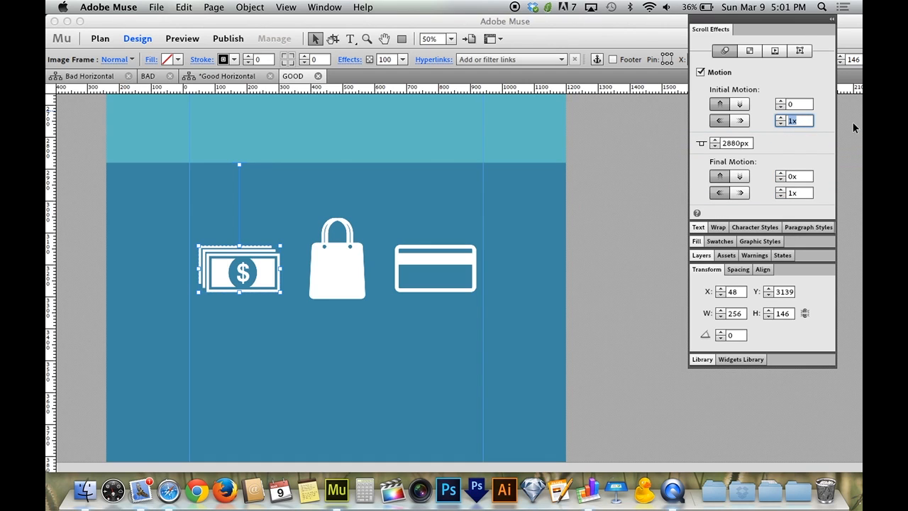
mouse_move(844, 129)
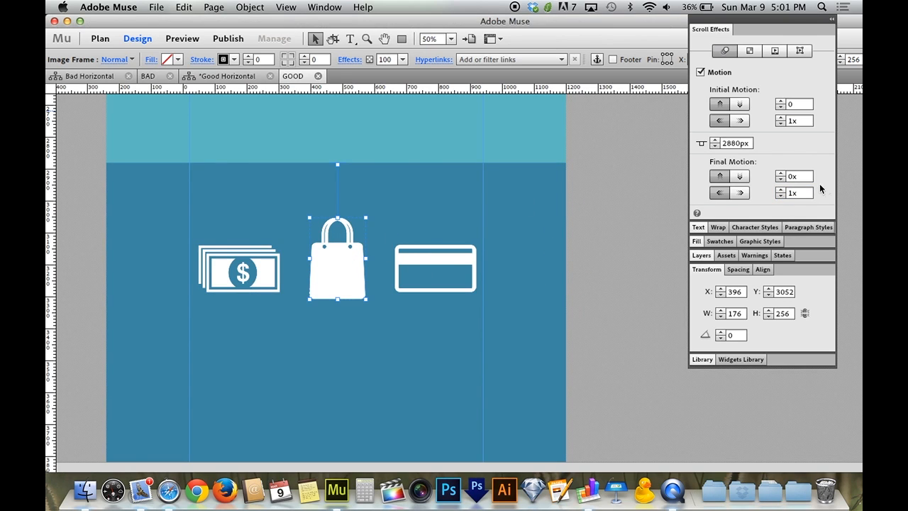
left_click(435, 268)
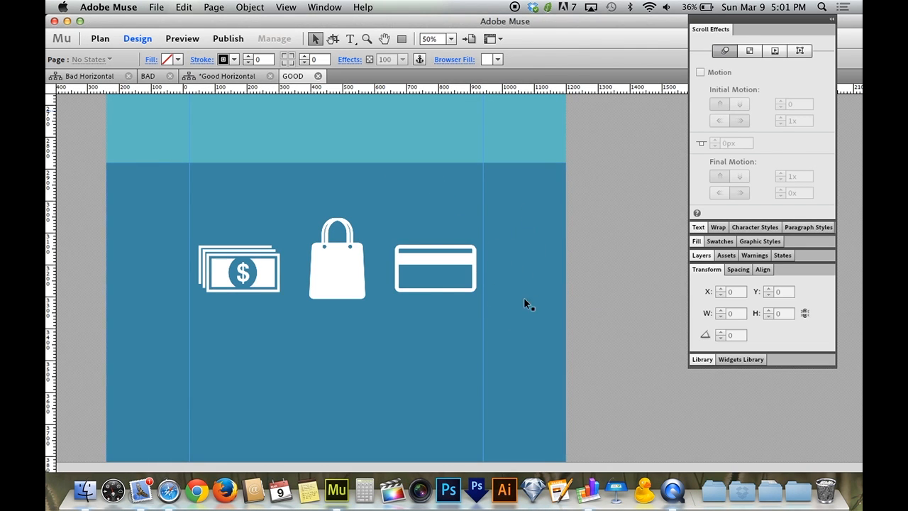
mouse_move(541, 217)
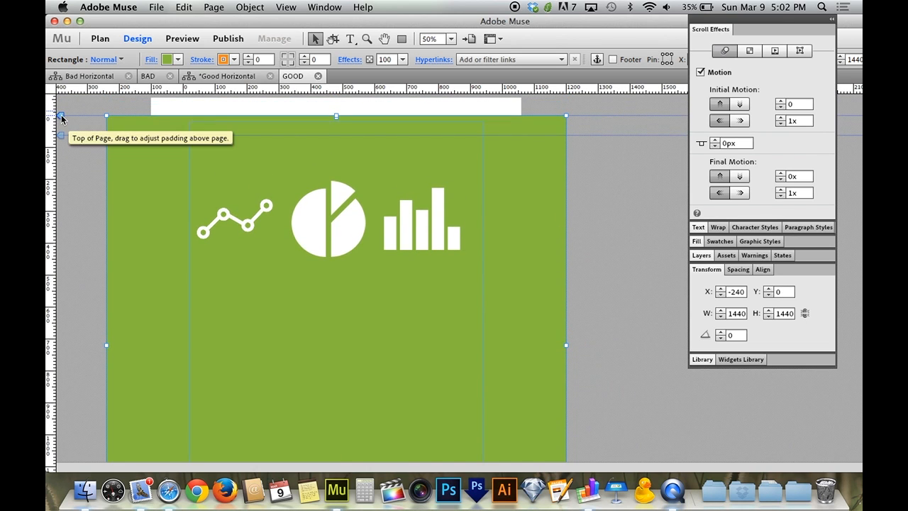
Drag the 'Some sort of text' frame's key position to 1440px.
left_click_drag(62, 116, 61, 96)
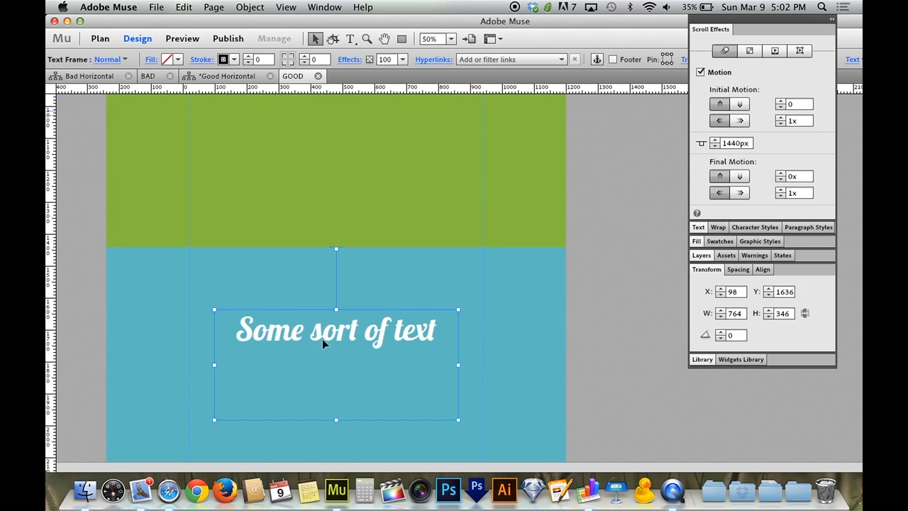
mouse_move(337, 255)
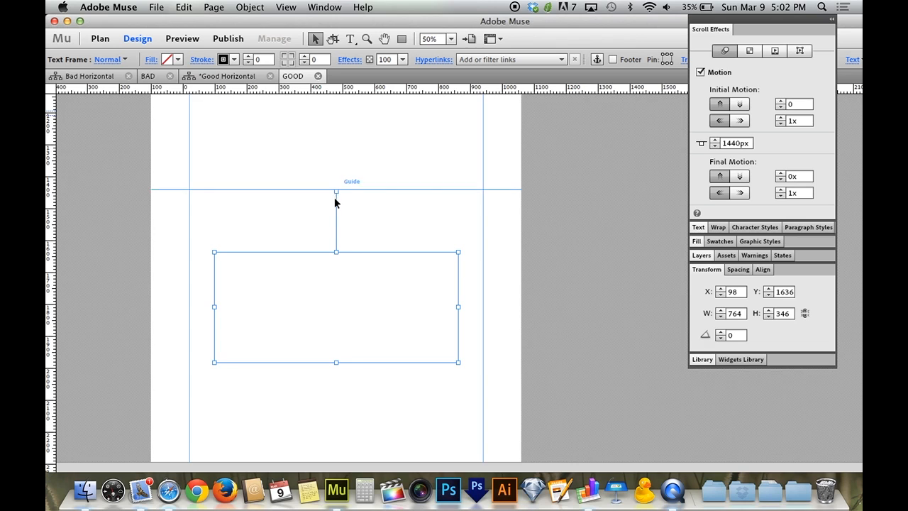
mouse_move(434, 236)
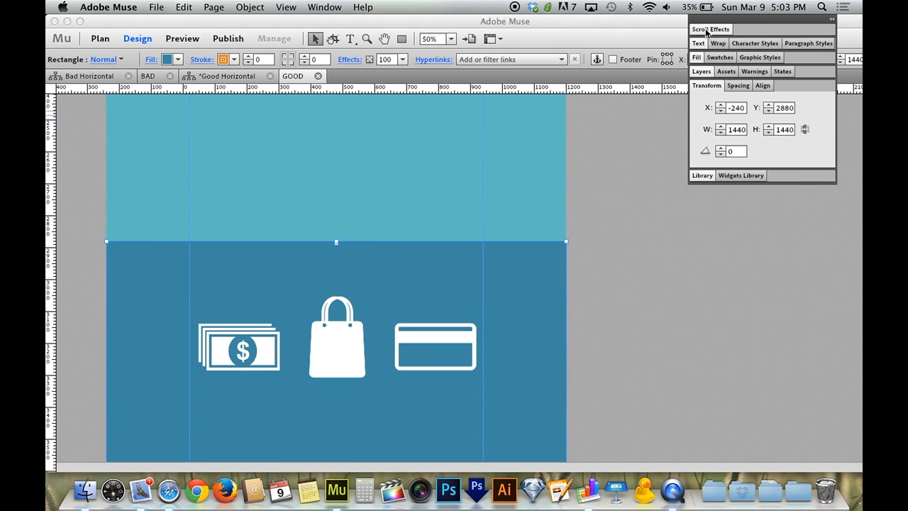
Collapse Transform, open the Library, and swap the Ecommerce folder for the Upload/Download icons.
left_click(706, 85)
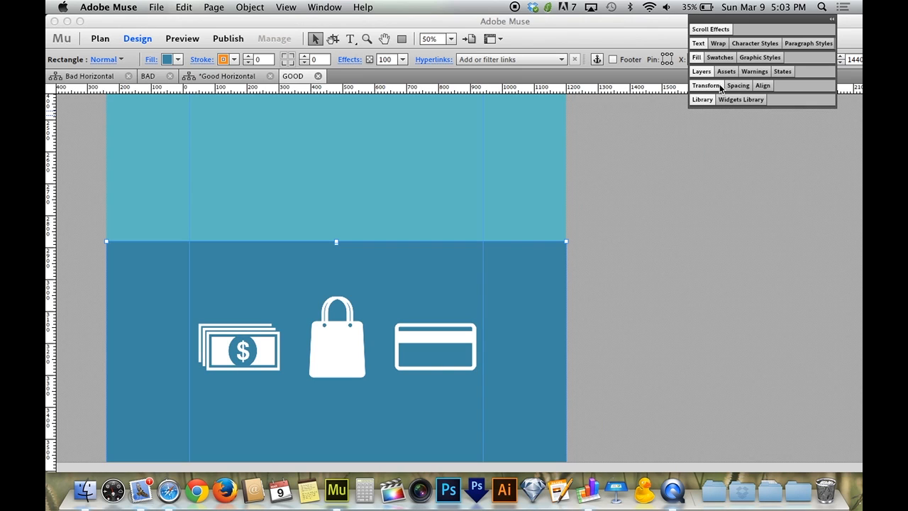
left_click(701, 99)
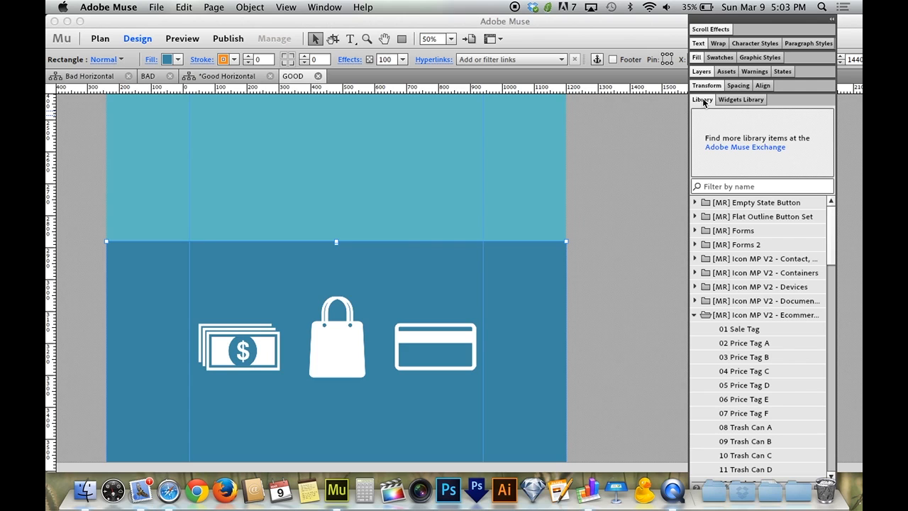
mouse_move(741, 205)
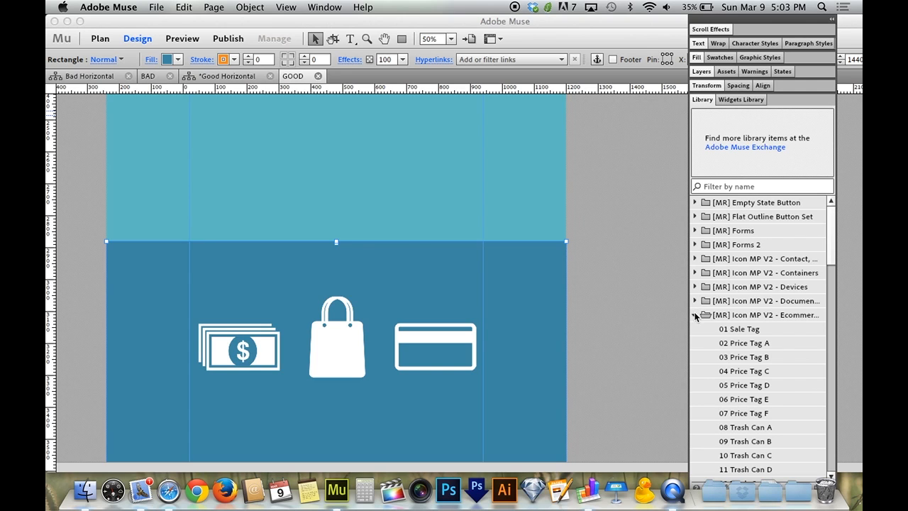
left_click(744, 385)
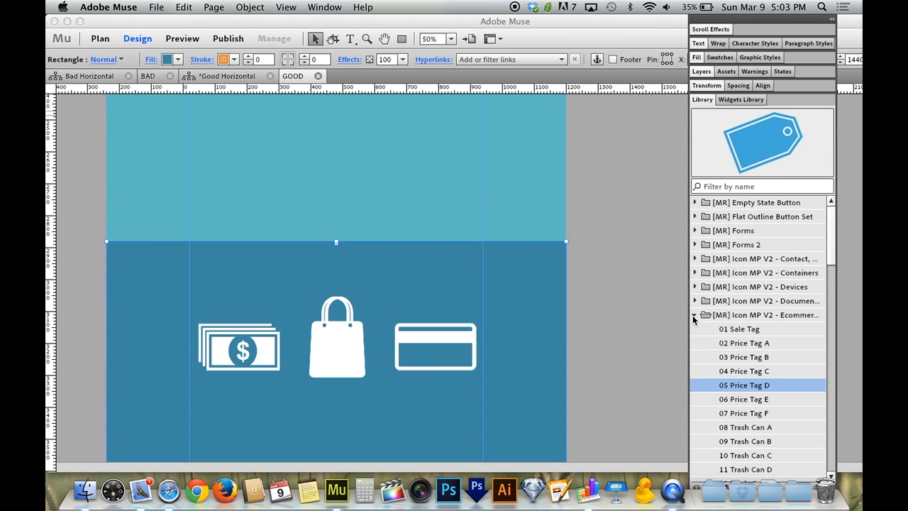
left_click(695, 314)
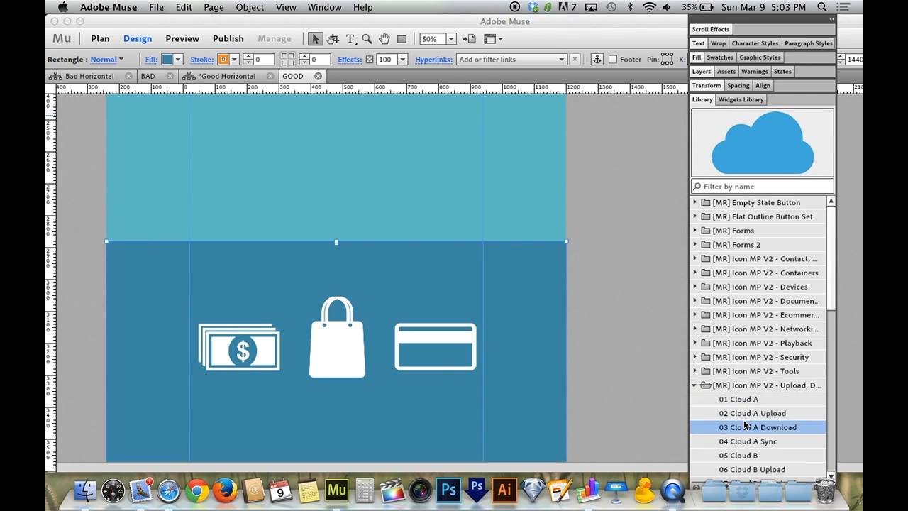
scroll("down", 3)
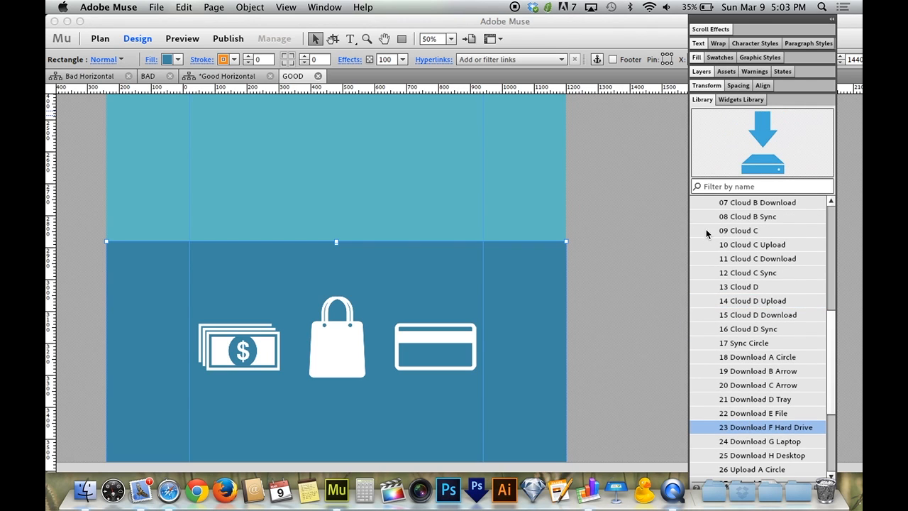